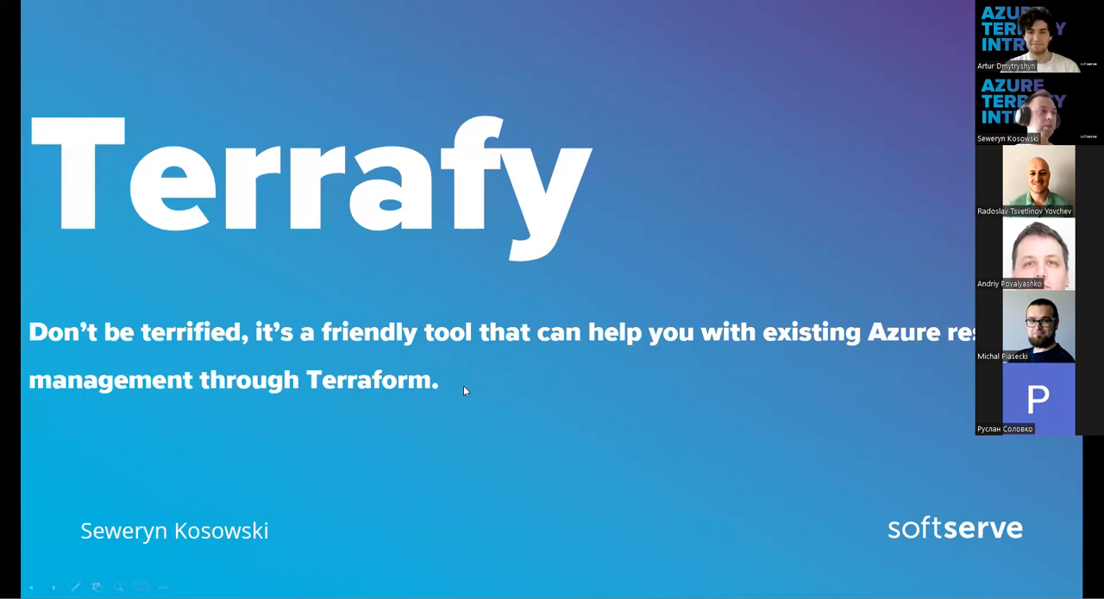
mouse_move(524, 428)
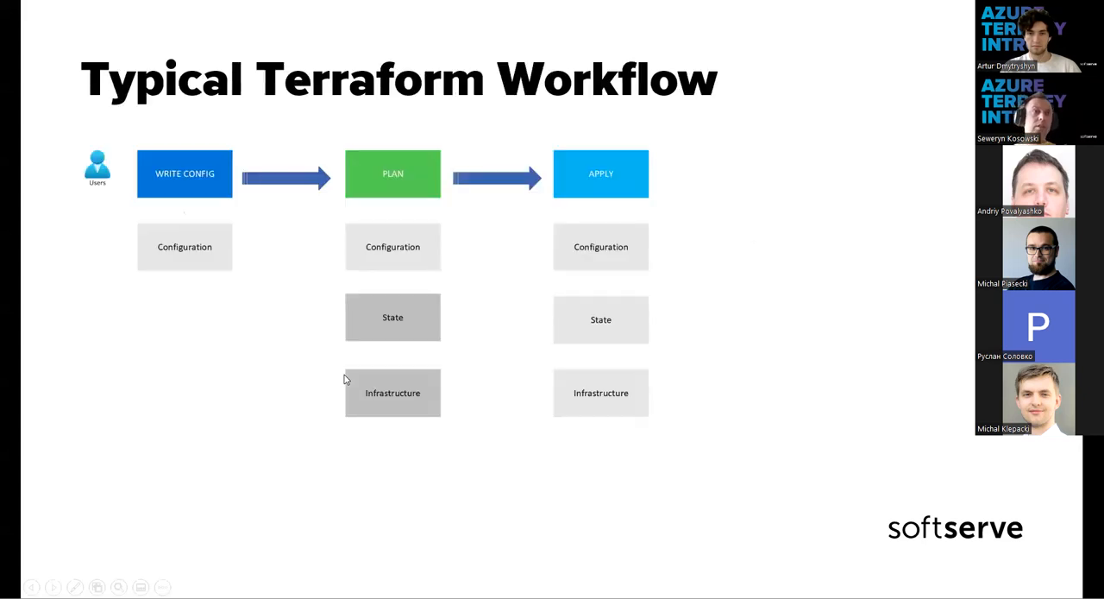
mouse_move(60, 392)
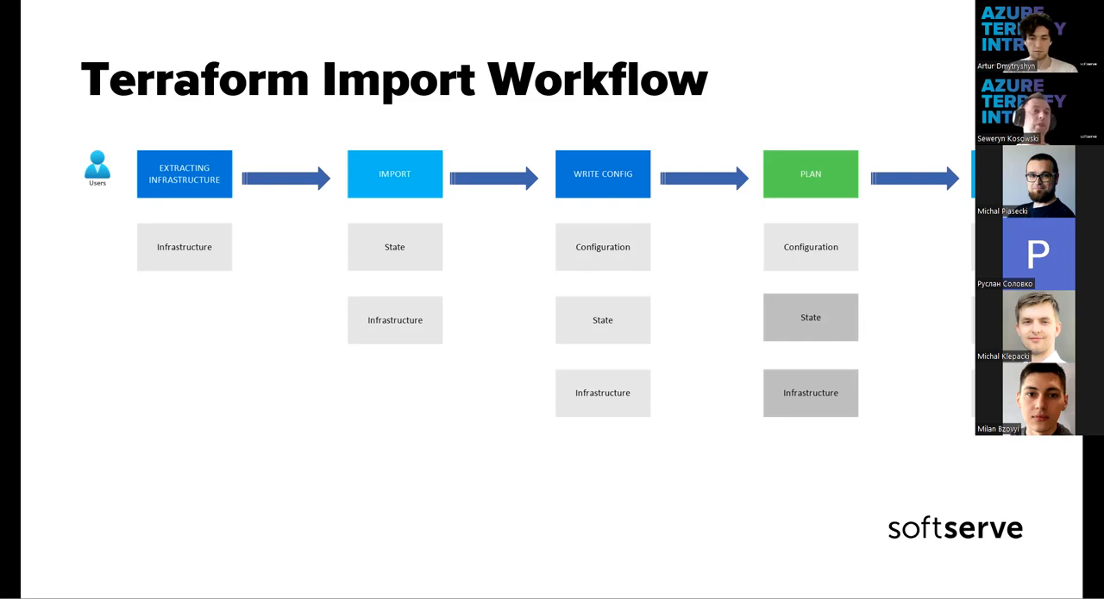
mouse_move(552, 476)
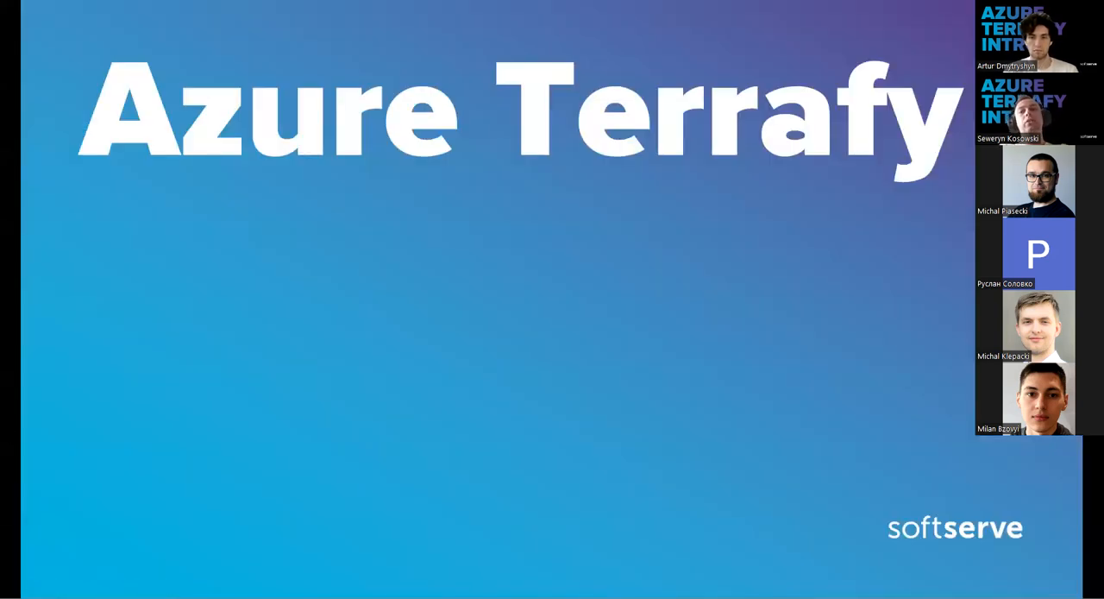
Step: Advance the slide show past the Azure Terrafy title slide to the Terrafy Goals slide
key("Right")
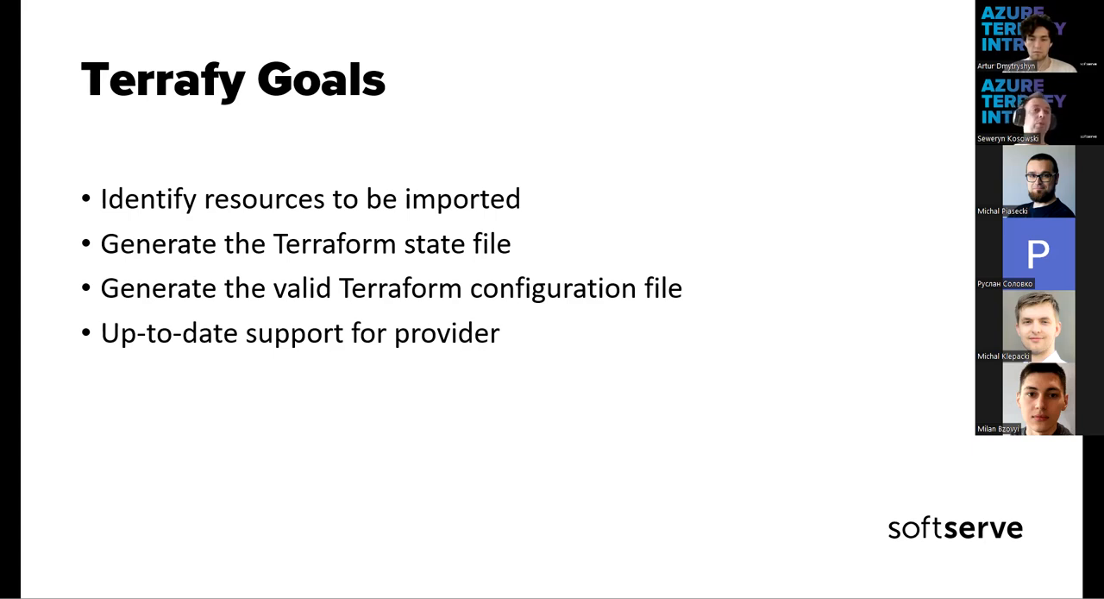
key("Right")
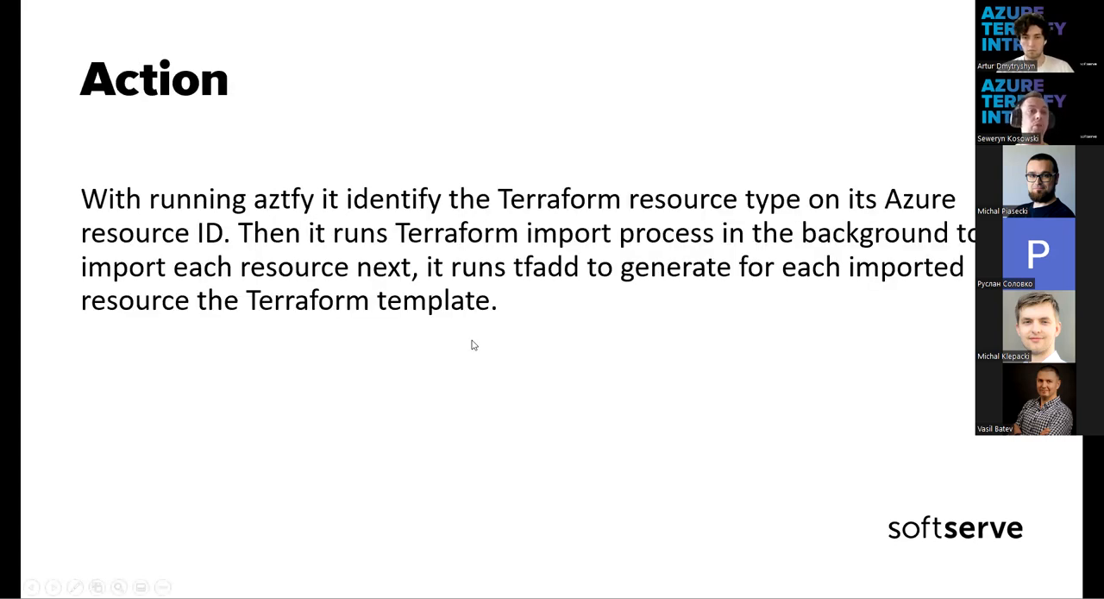
mouse_move(7, 242)
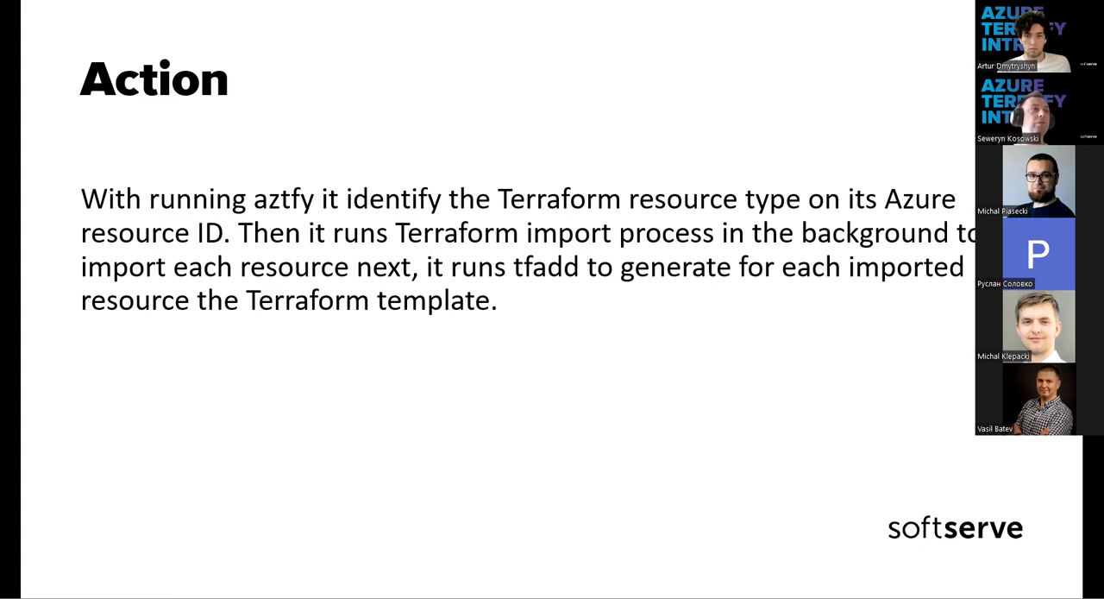
Step: Advance the slide show to the Limitation slide on N:M mappings and provider validation
key("Right")
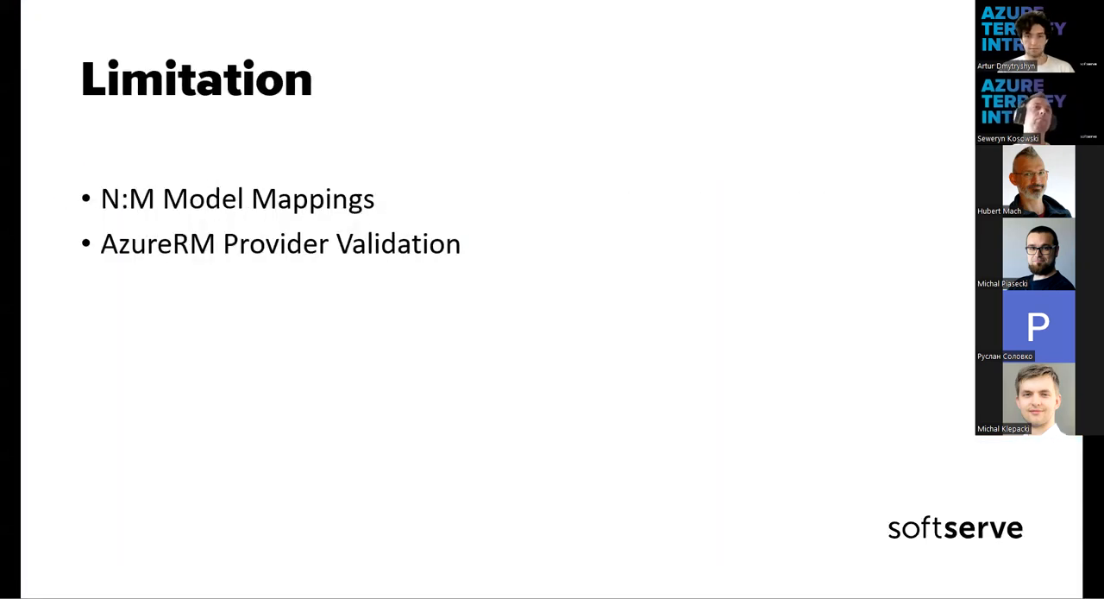
key("Right")
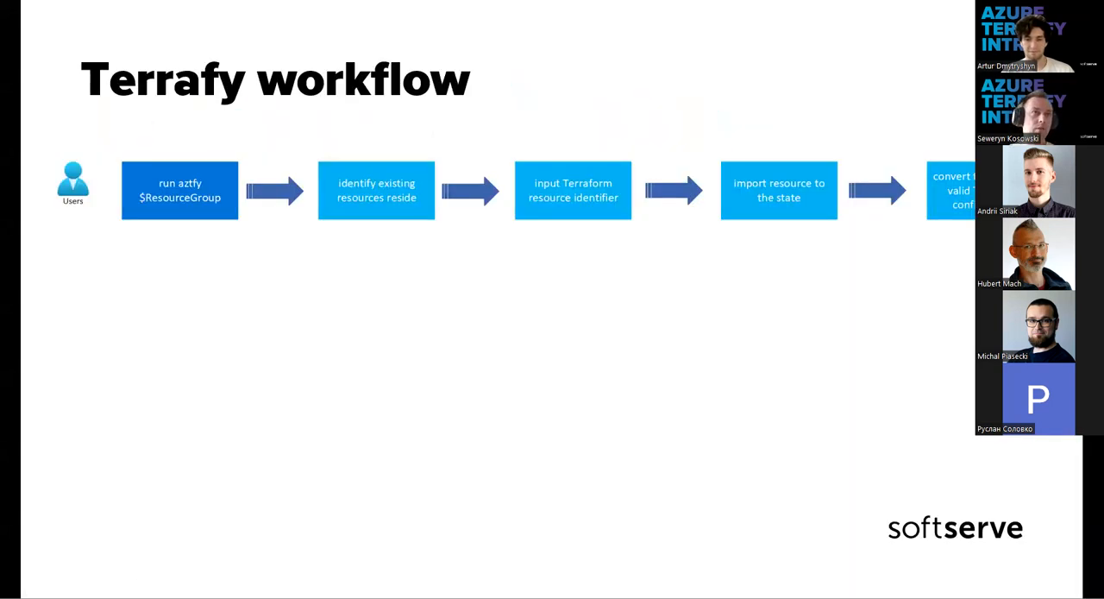
mouse_move(749, 251)
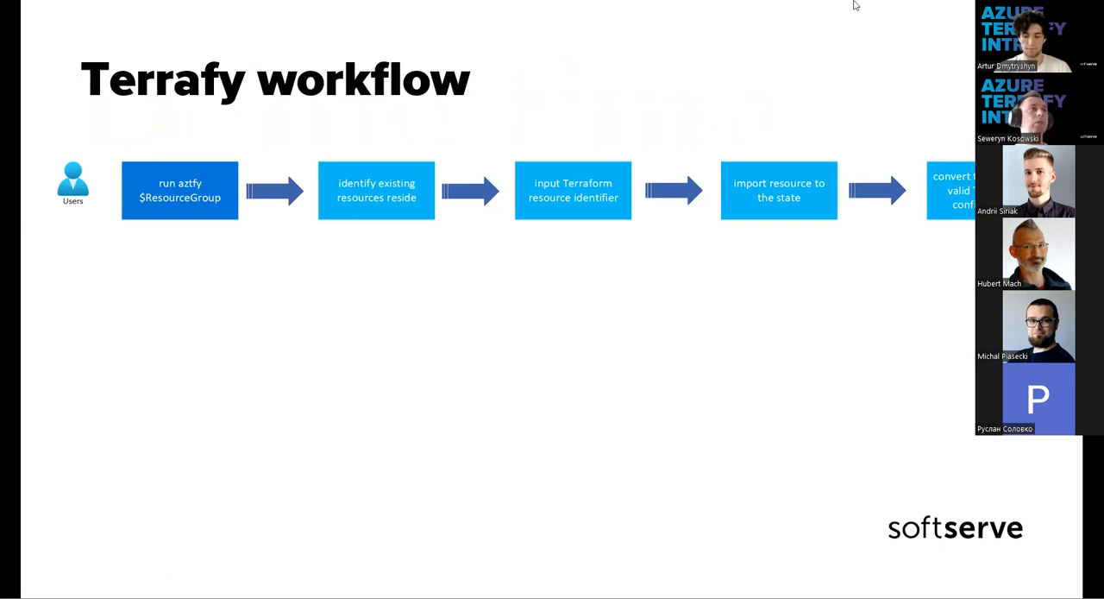
mouse_move(956, 81)
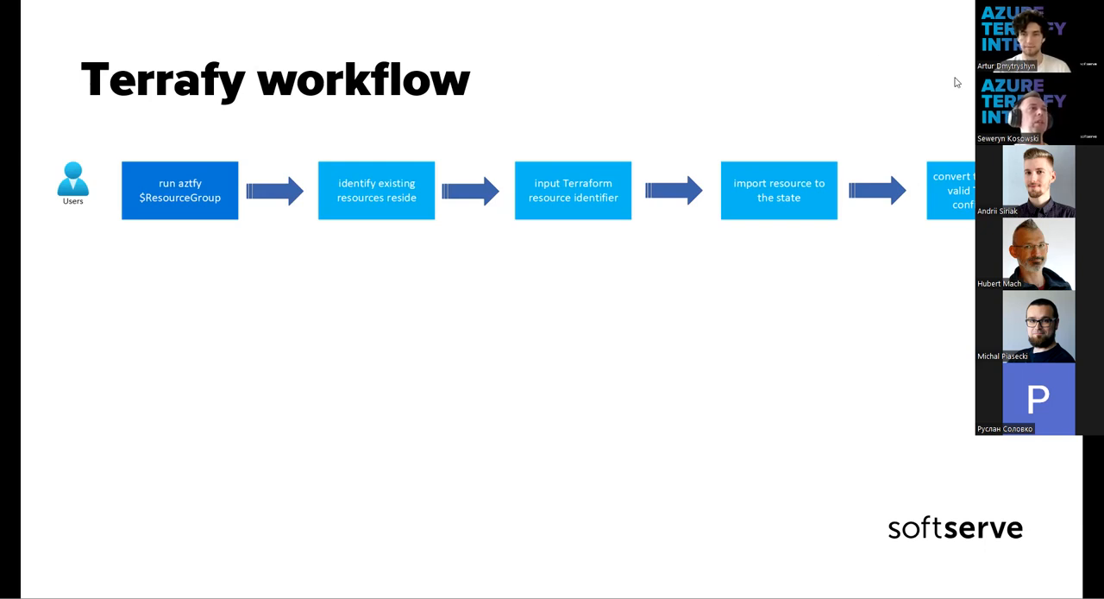
mouse_move(869, 345)
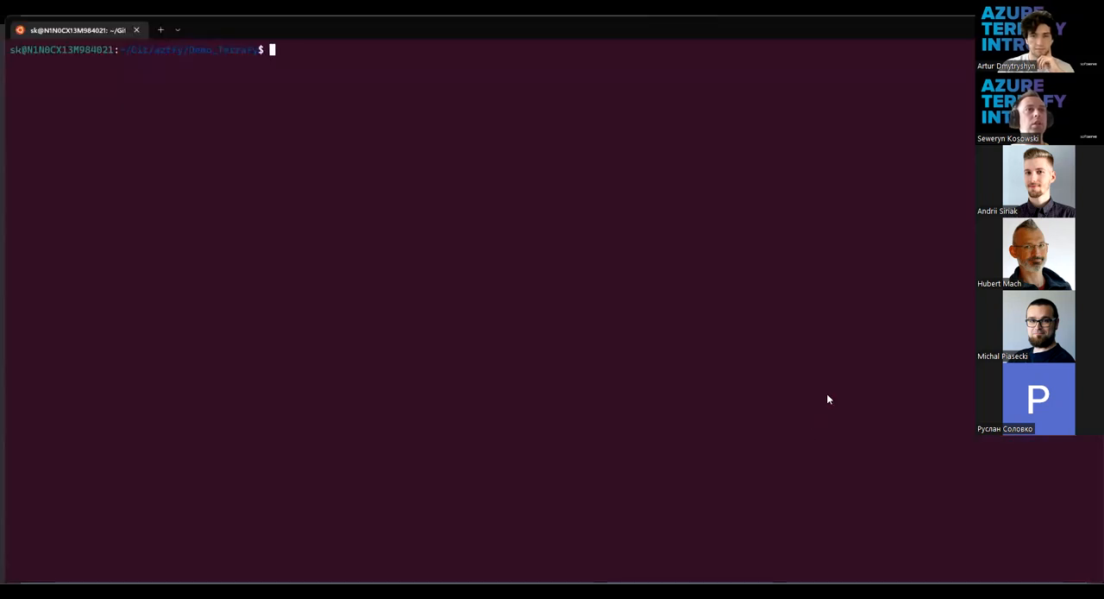
mouse_move(848, 324)
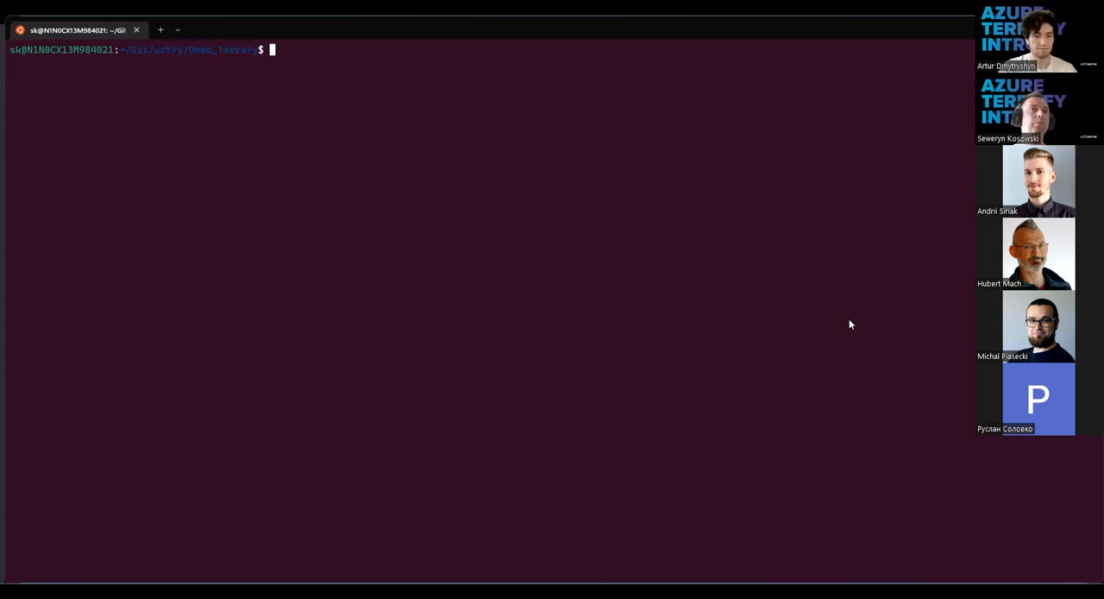
mouse_move(846, 320)
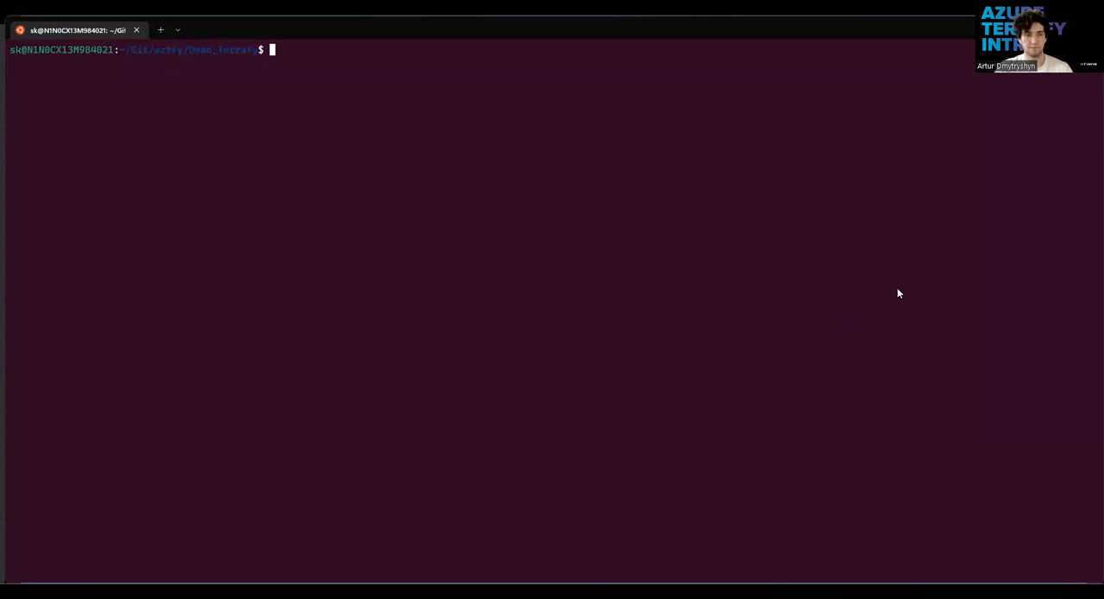
mouse_move(497, 174)
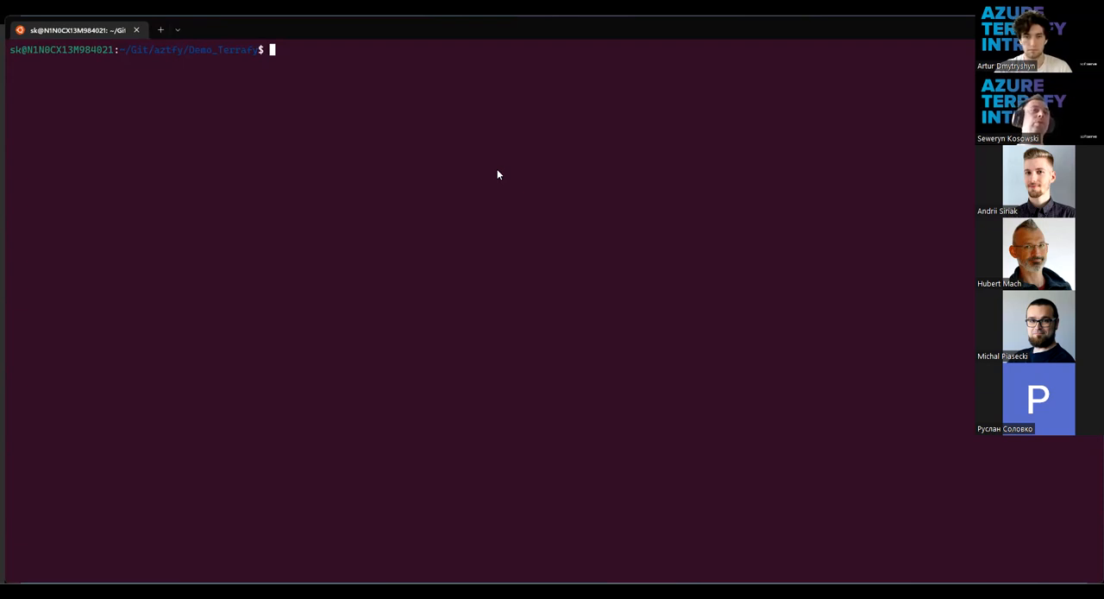
mouse_move(477, 180)
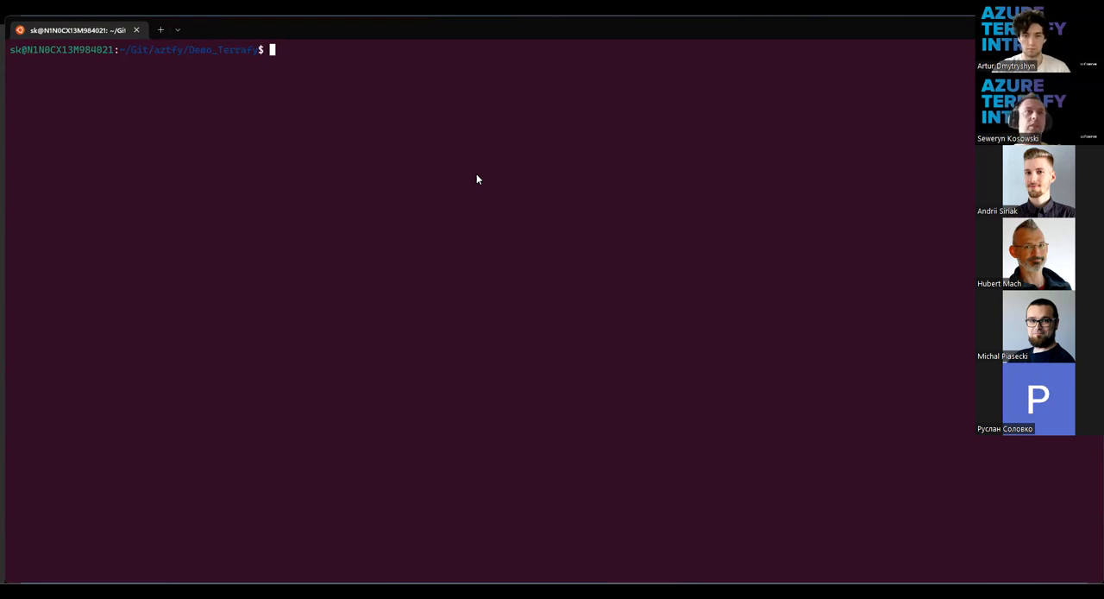
mouse_move(704, 462)
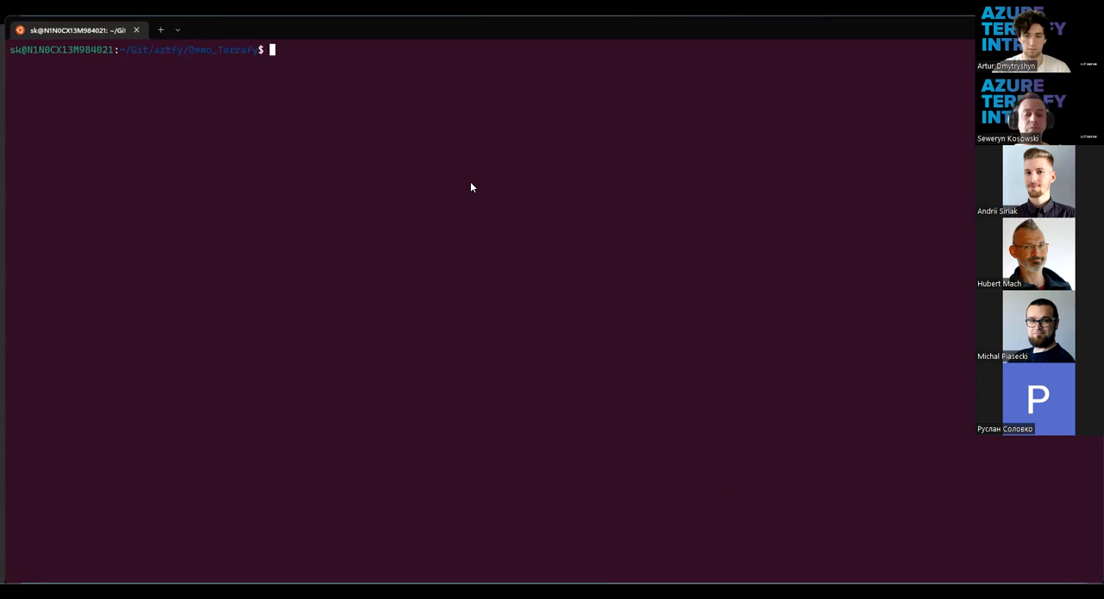
Step: Start an 'aztfy resource /sub' export command at the prompt
type("azt")
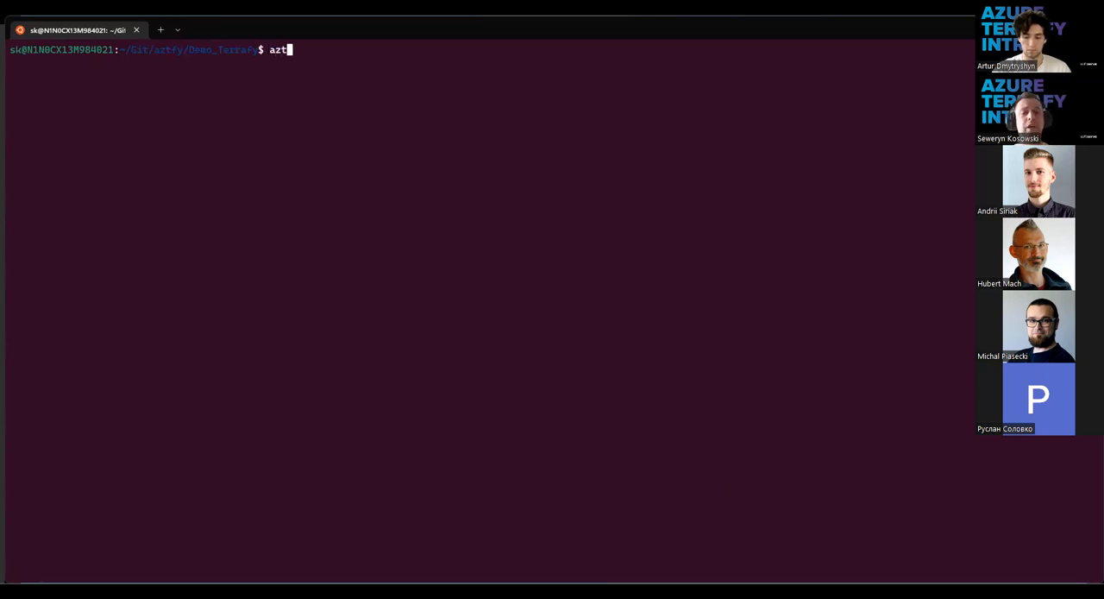
type("fy")
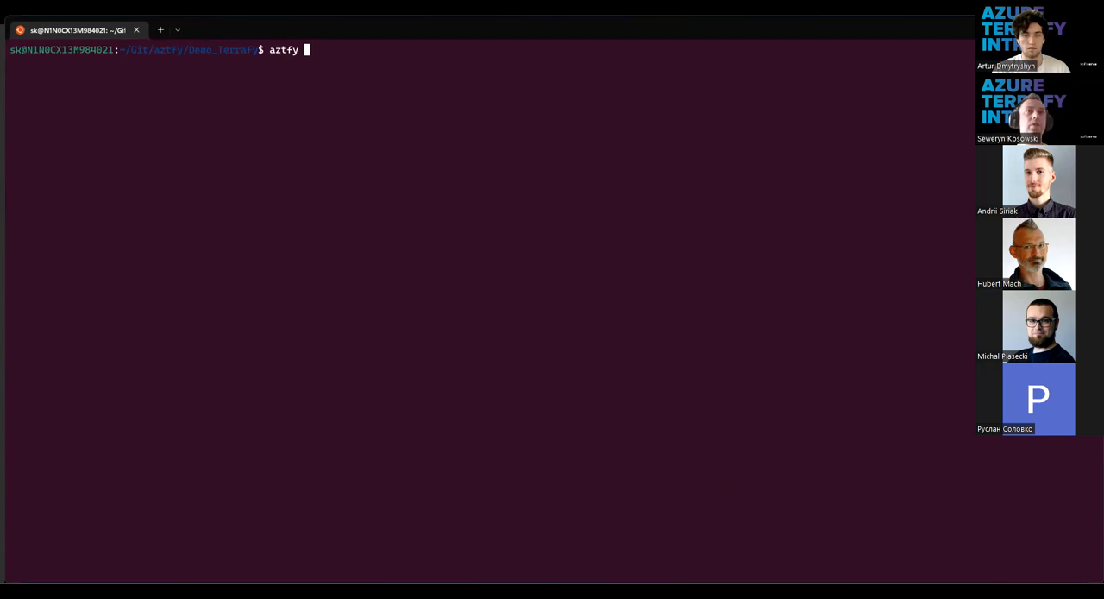
type("resource")
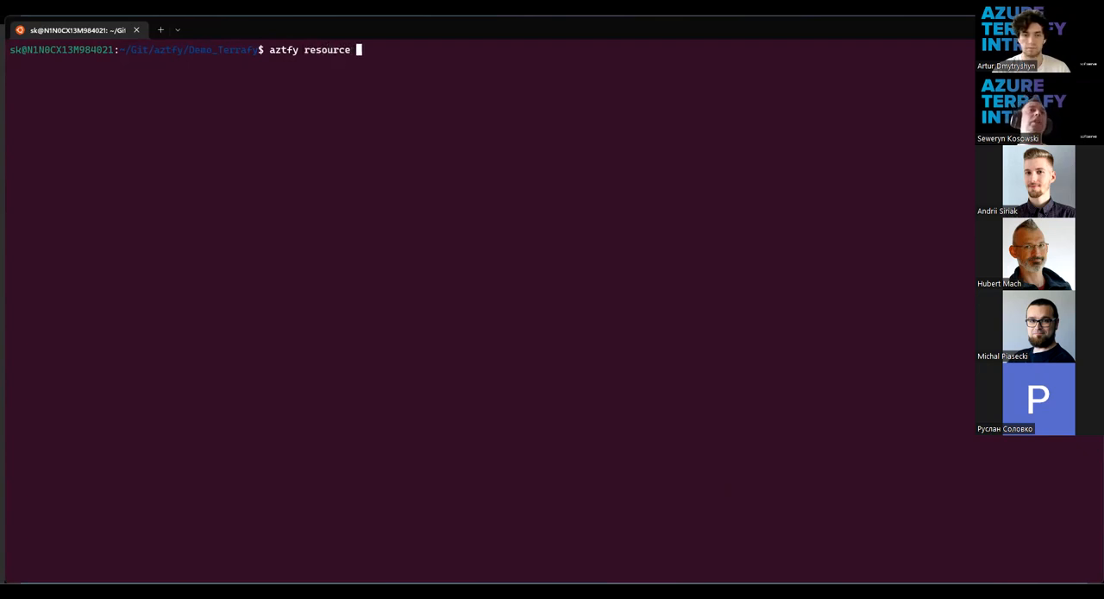
mouse_move(456, 407)
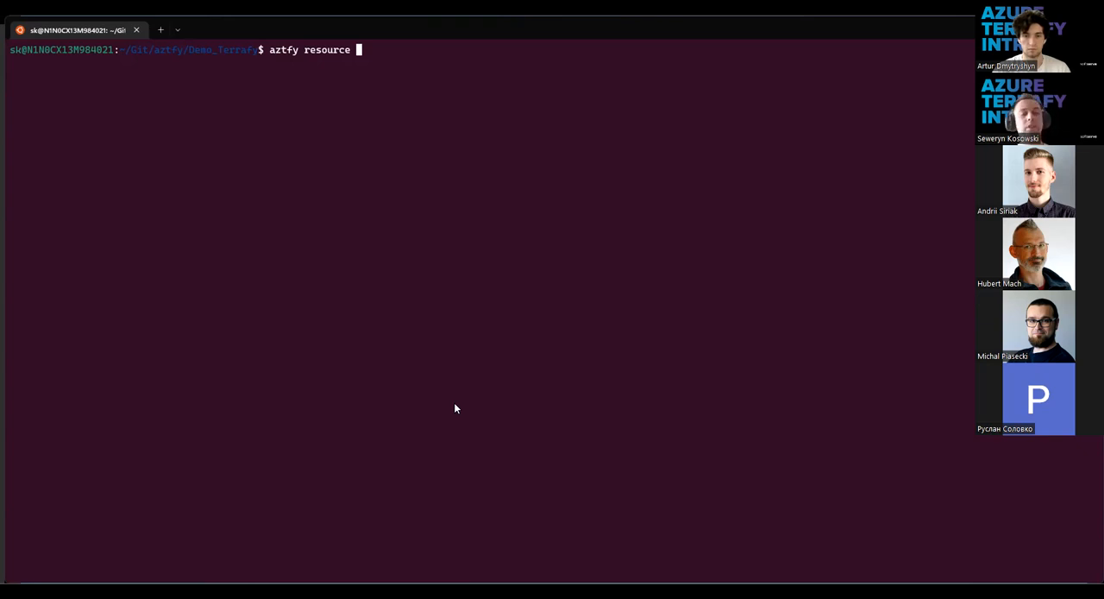
type("/sub")
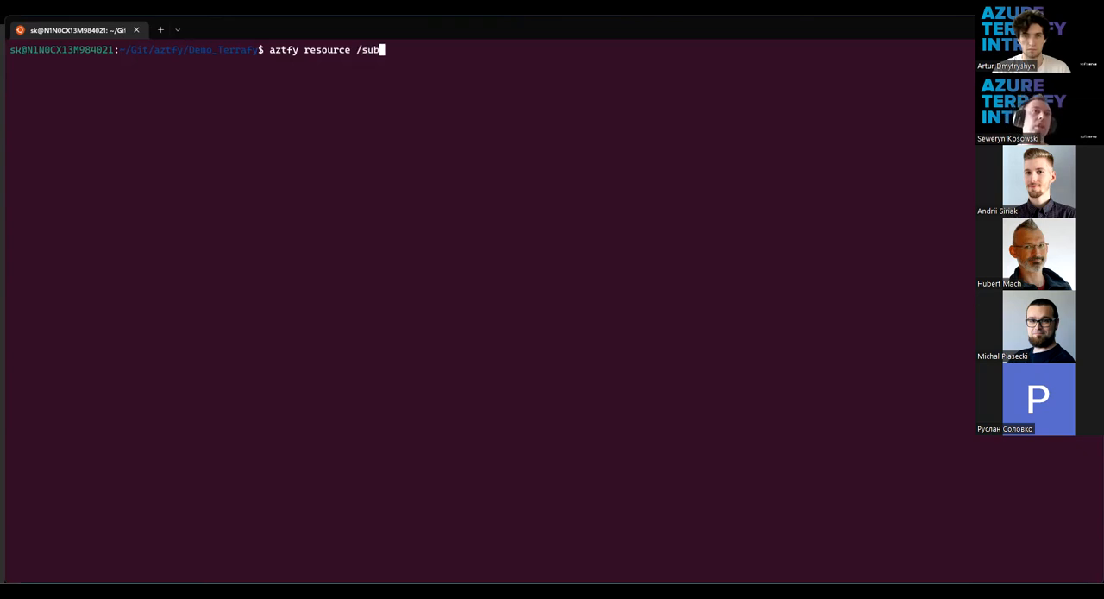
Step: Erase the partly typed '/sub' argument, leaving 'aztfy resource' at the prompt
key("Backspace")
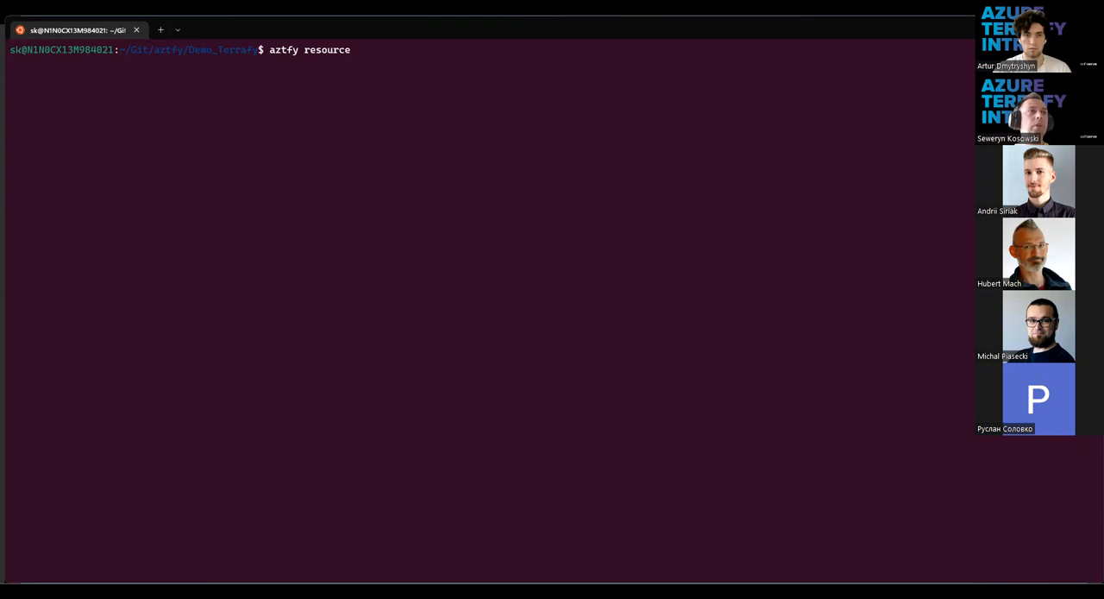
mouse_move(548, 259)
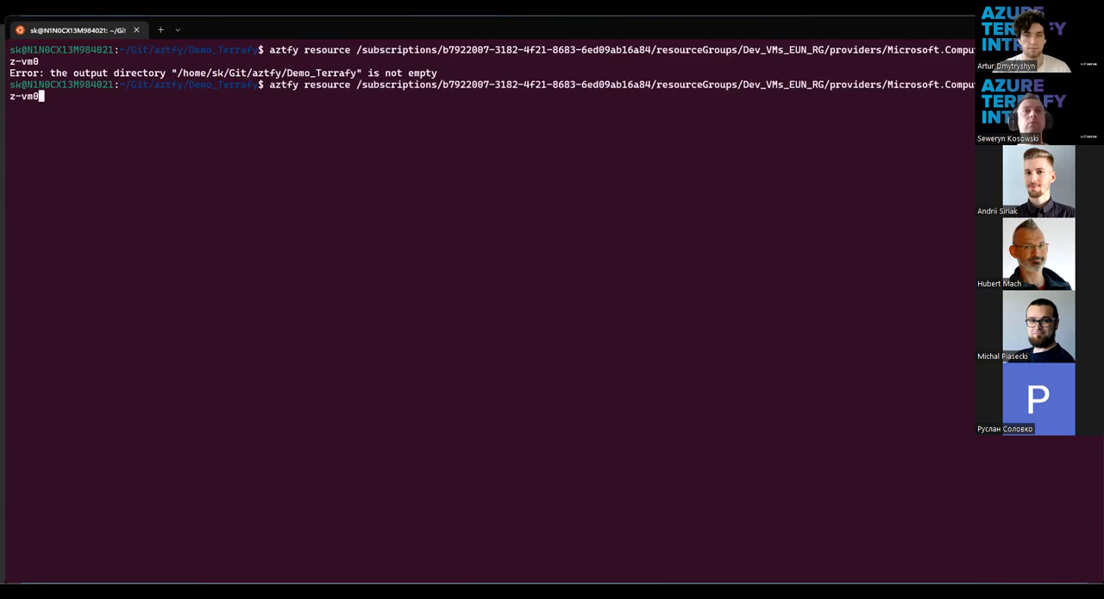
mouse_move(714, 135)
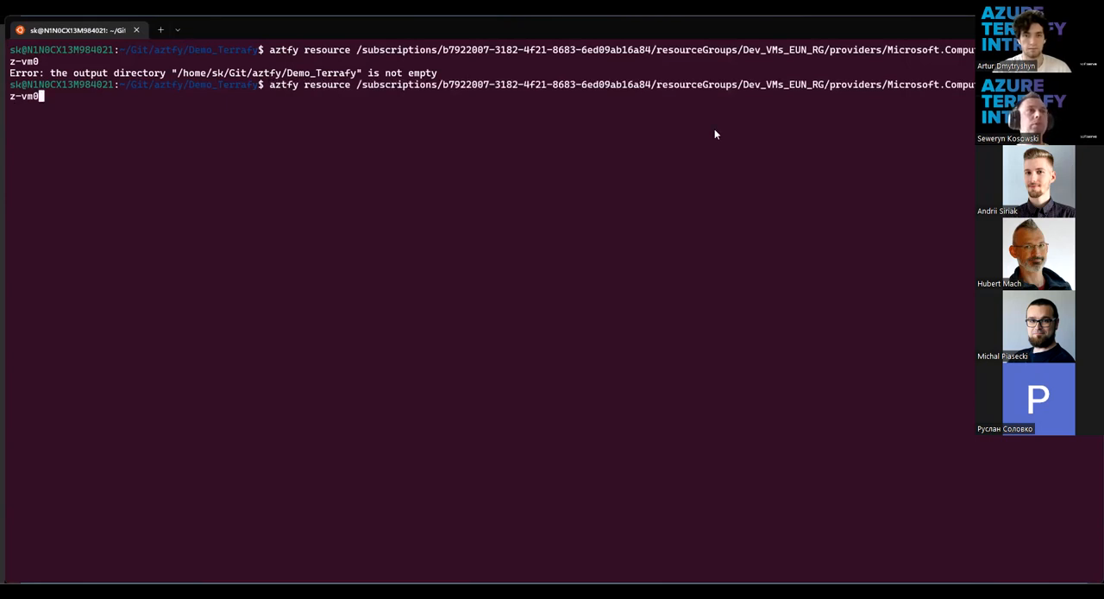
Step: Abandon the recalled command with 'clear' and begin a new 'aztfy' command at a fresh prompt
type("clear^C")
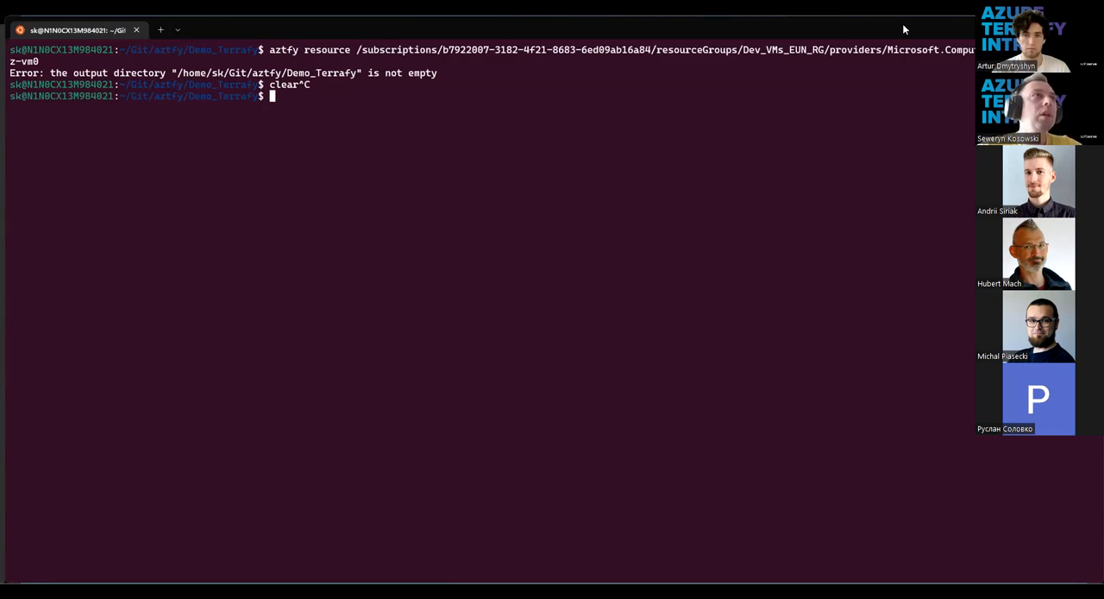
mouse_move(788, 126)
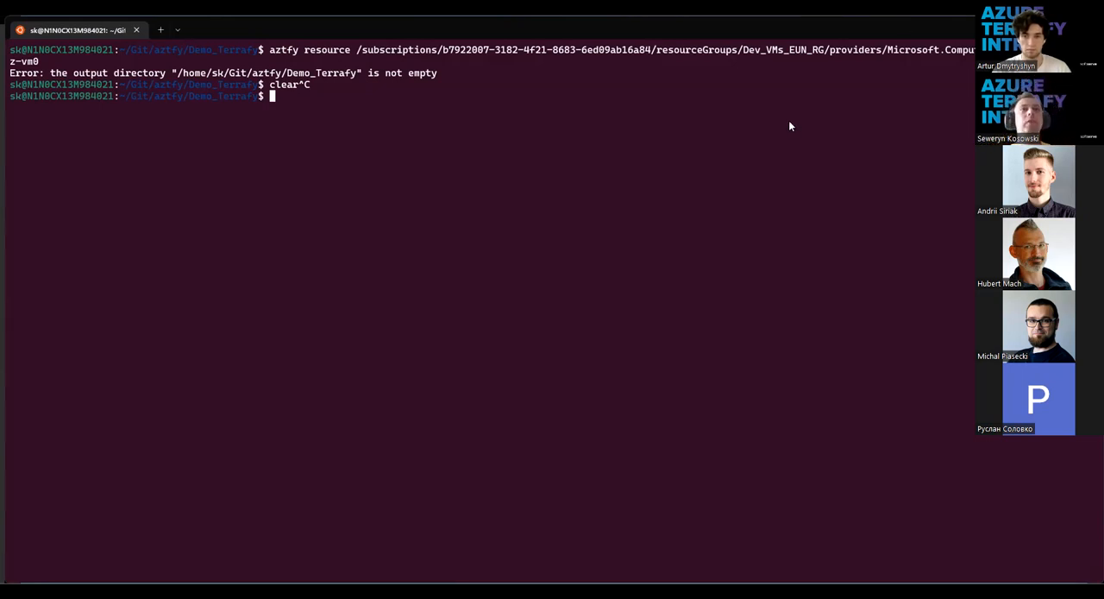
type("aztfy")
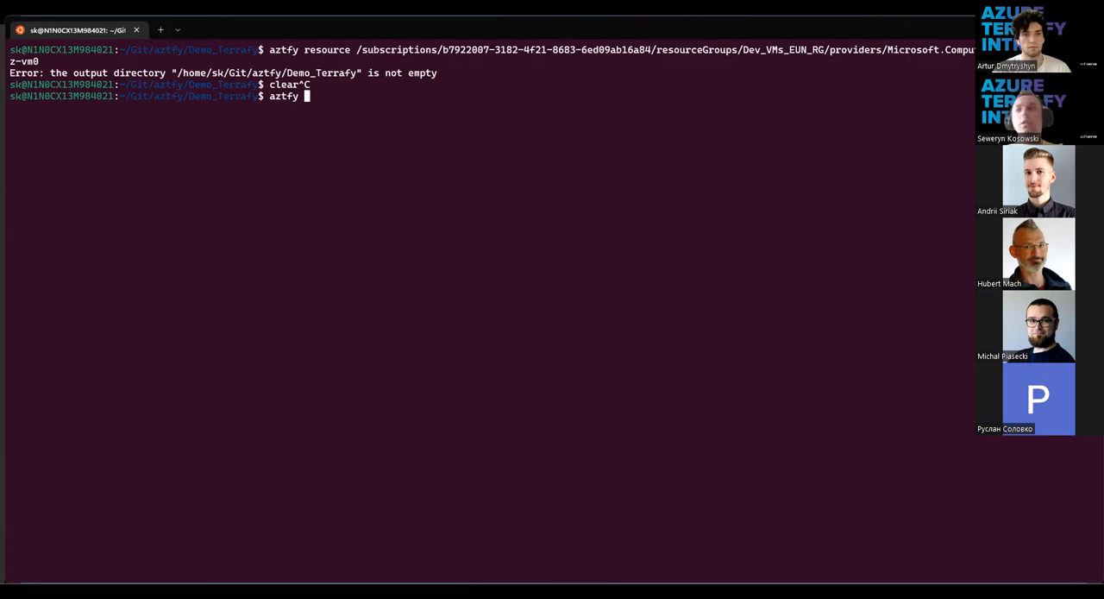
mouse_move(776, 121)
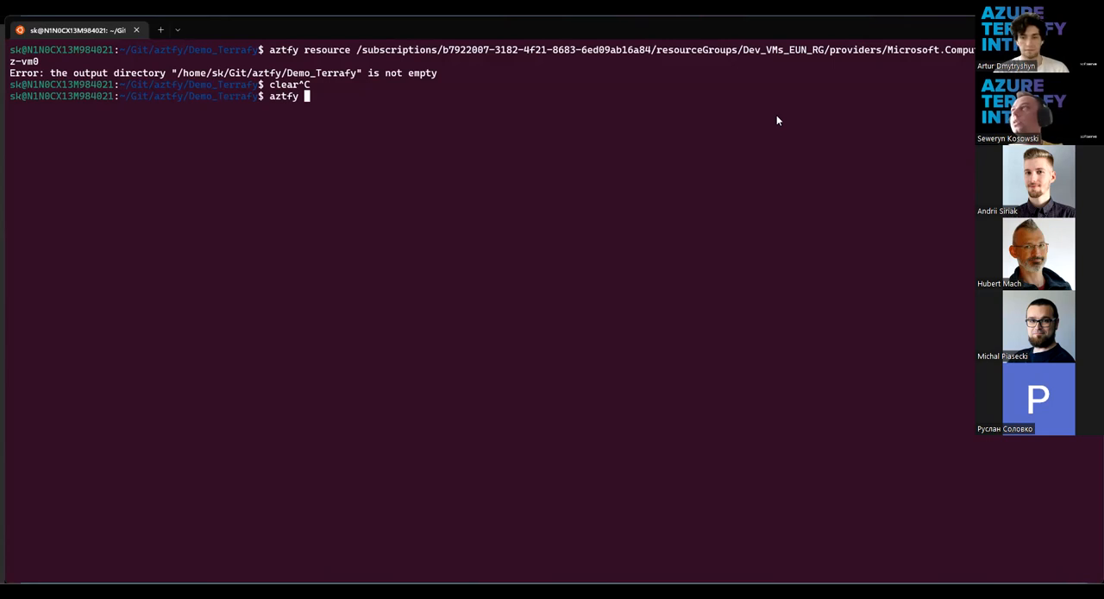
Step: Run 'aztfy --help' to print the tool's usage, commands and global options
type("re")
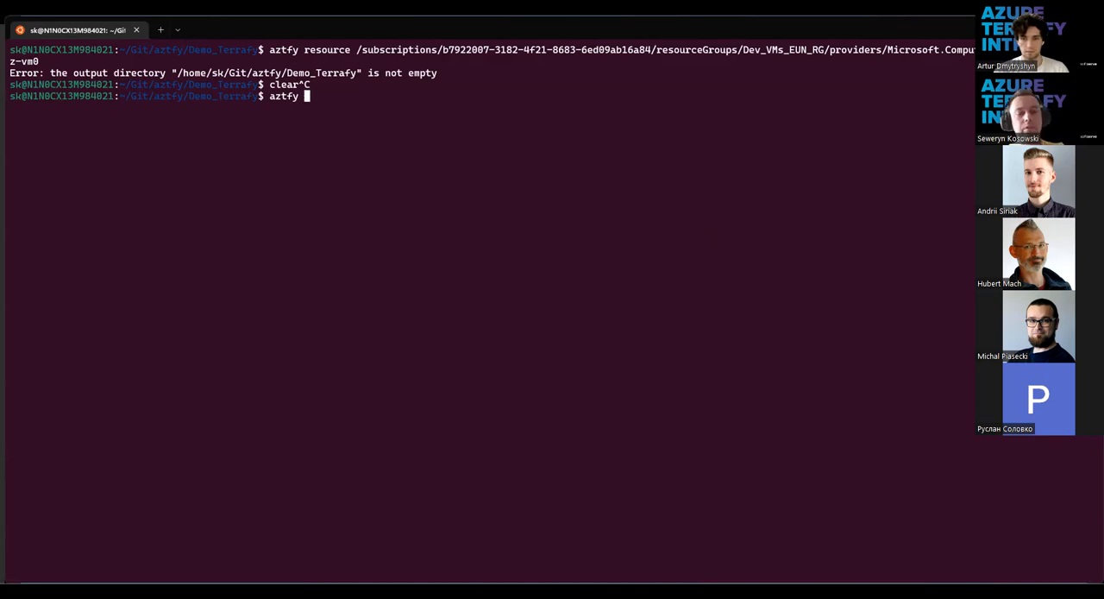
type("-help")
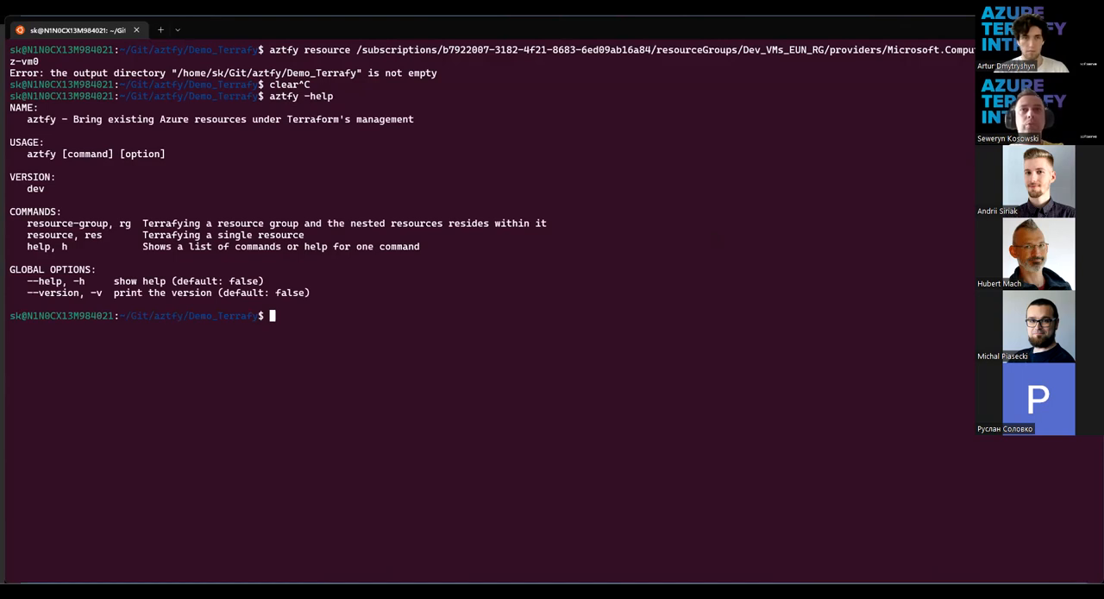
Step: Begin the 'aztfy resource' single-resource import command for the VM again
type("aztfy -")
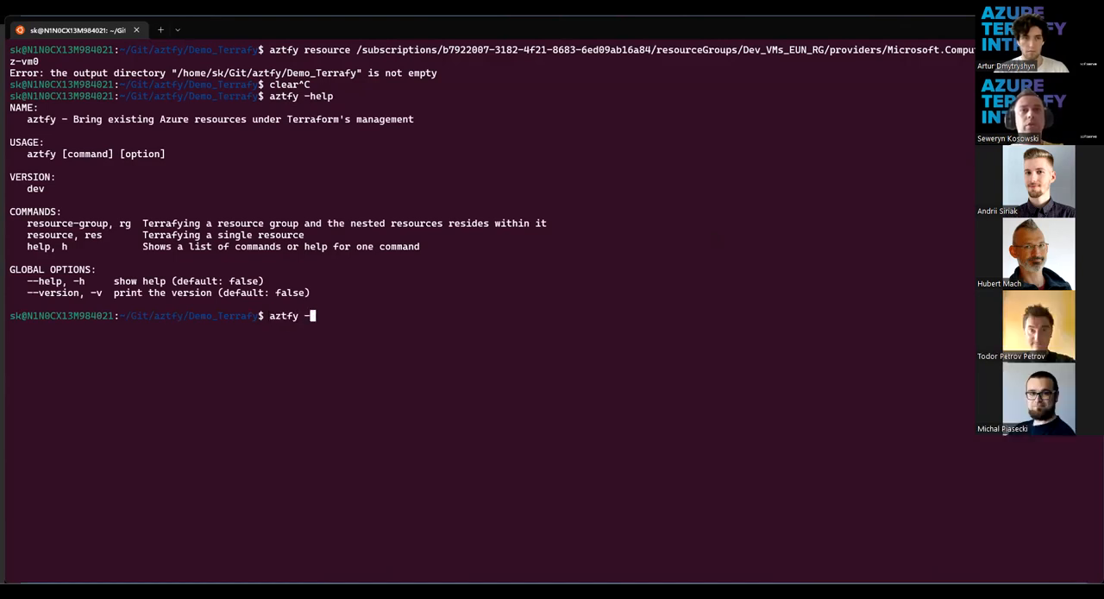
type("resource")
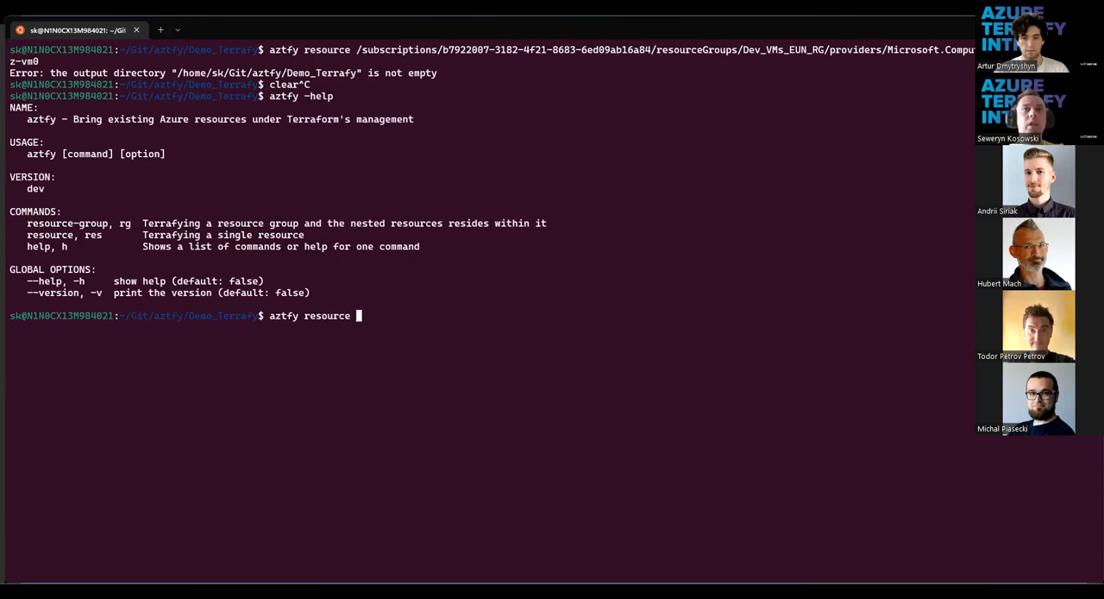
mouse_move(690, 331)
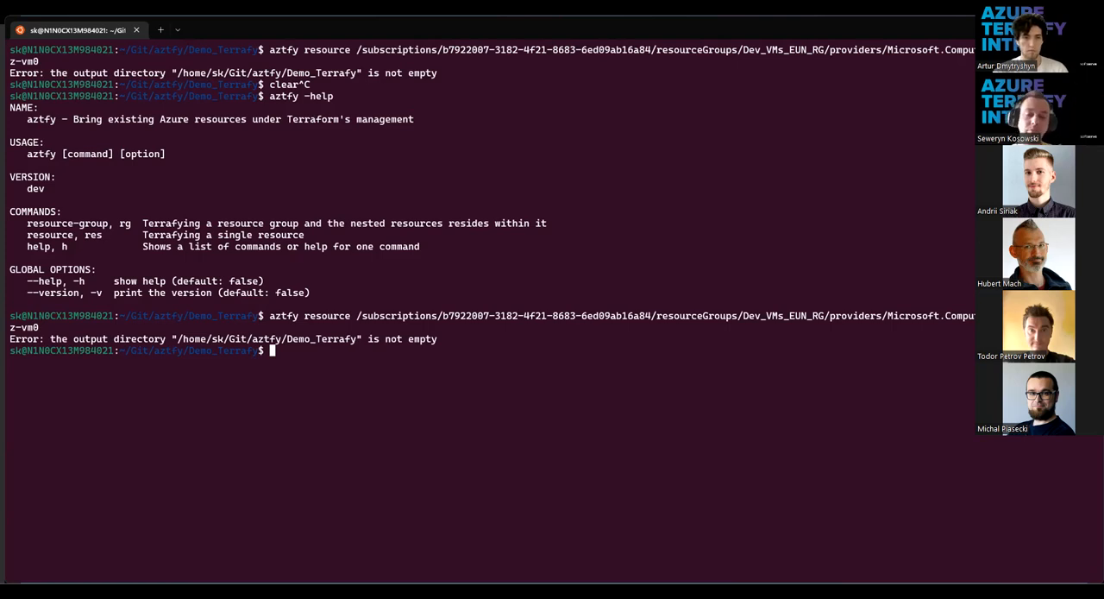
Step: Try 'rm -rf ./' to clear the folder, then start 'cd ..' to leave Demo_Terrafy
type("rm -rf ./.*")
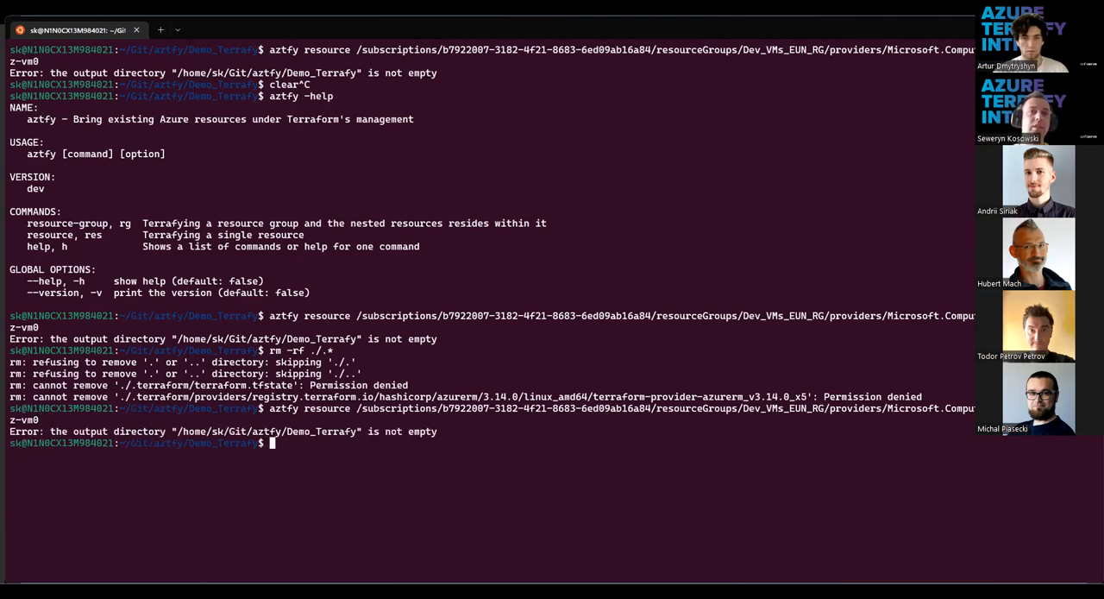
type("cd")
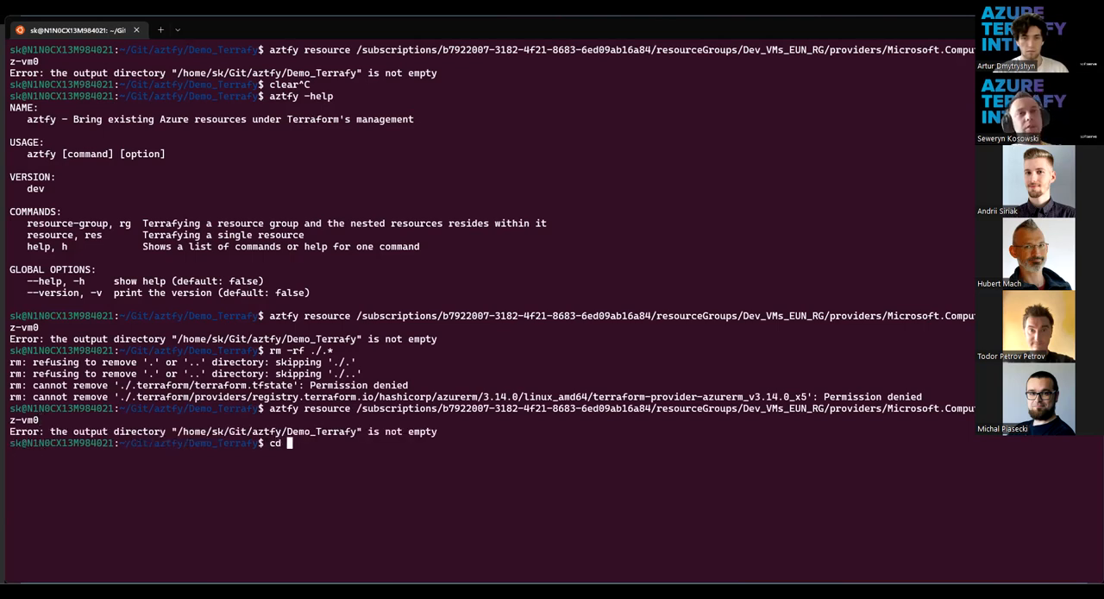
type("../..")
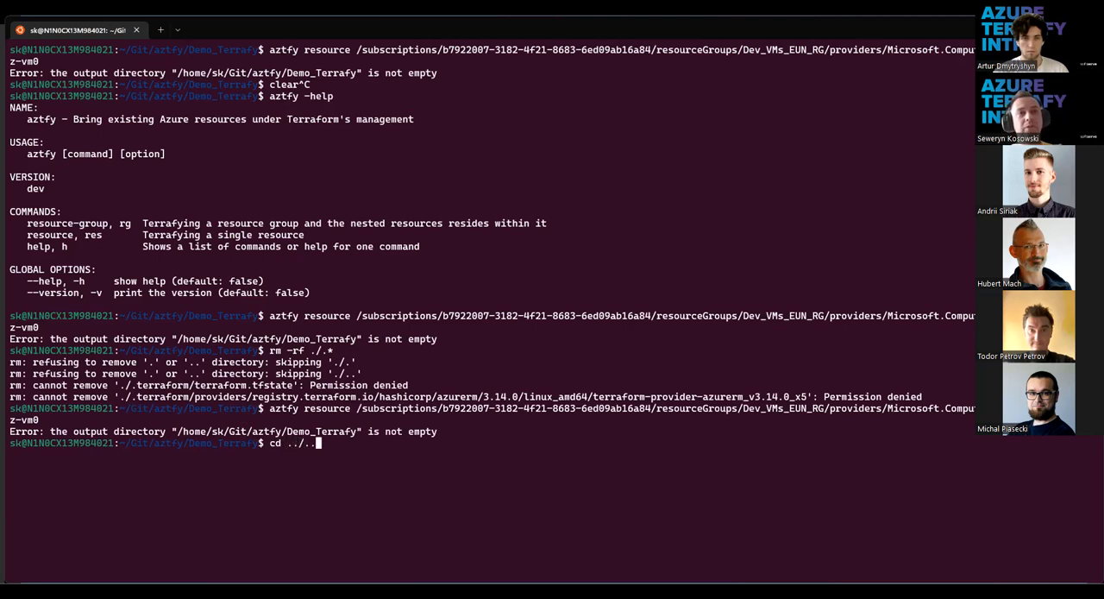
Step: Create a new folder with 'mkdir test'
type("mk")
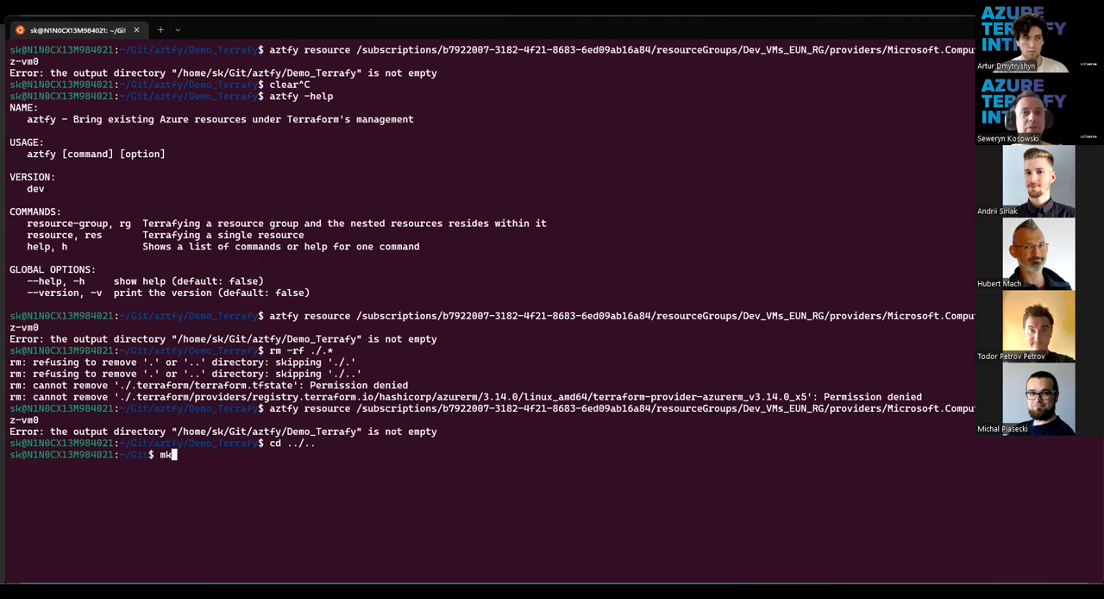
type("dir")
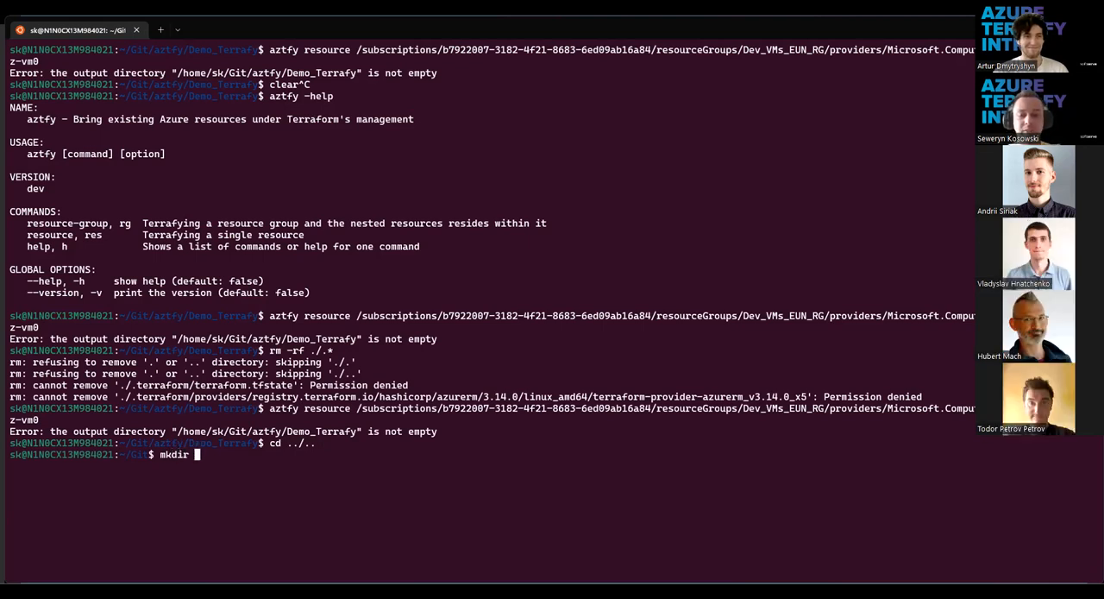
type("test")
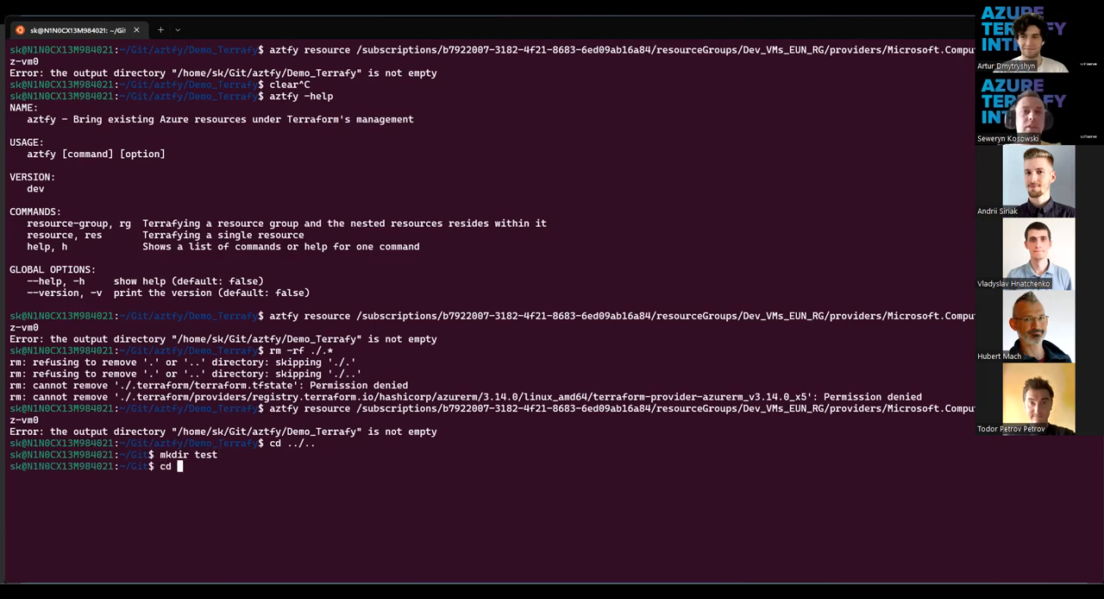
Step: Enter ./test/, run 'aztfy resource' with the ar-vm0 VM resource ID, then 'ls' to list main.tf, provider.tf and terraform.tfstate
type("./test/")
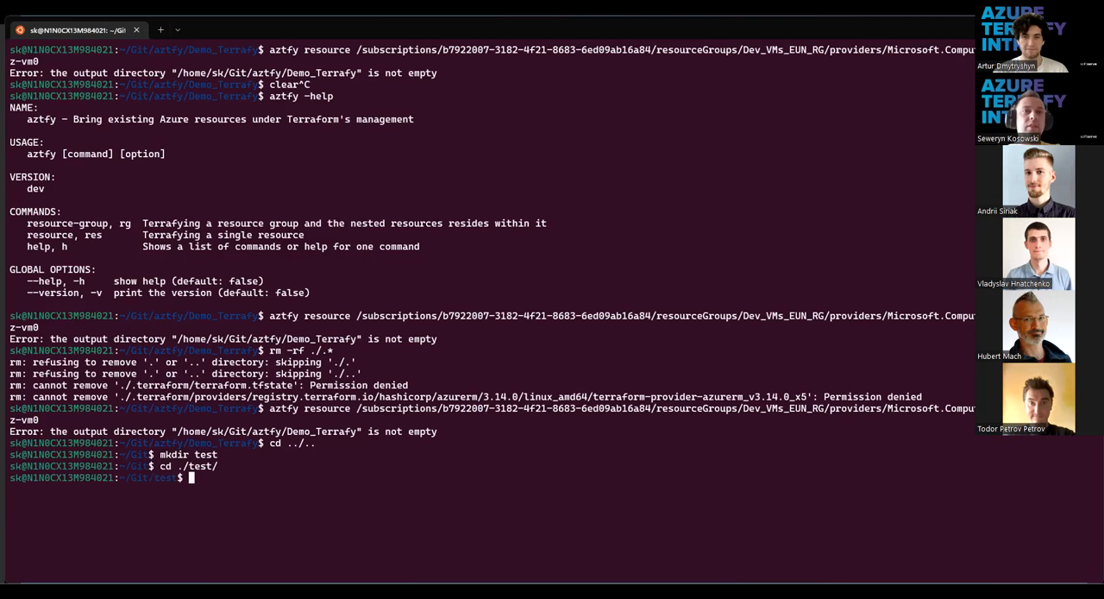
type("aztfy resource /subscriptions/b7922007-3182-4f21-8683-6ed09ab16a84/resourceGroups/Dev_VMs_EUN_RG/providers/Microsoft.Compute/virtualMachines/az-vm0")
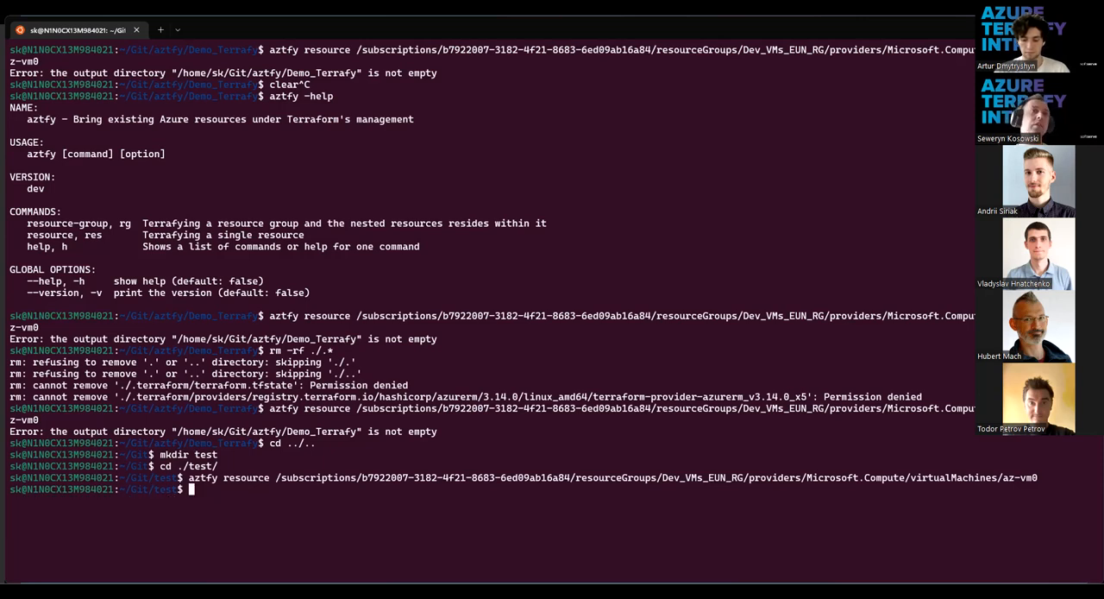
type("ls")
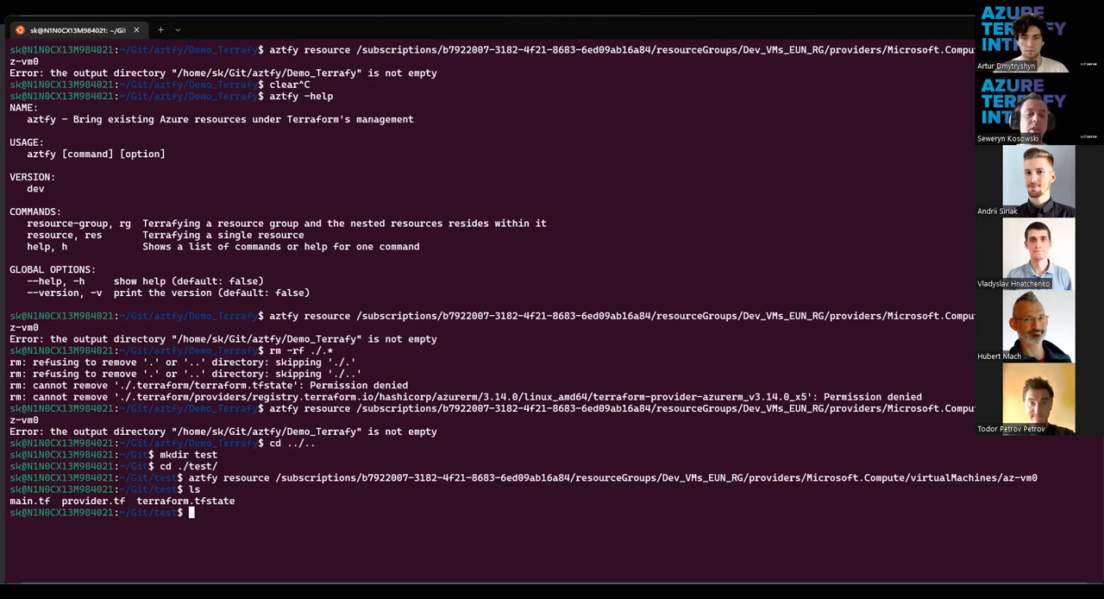
Step: Print the generated main.tf with cat to show its azurerm_linux_virtual_machine resource
type("cat ./main.tf")
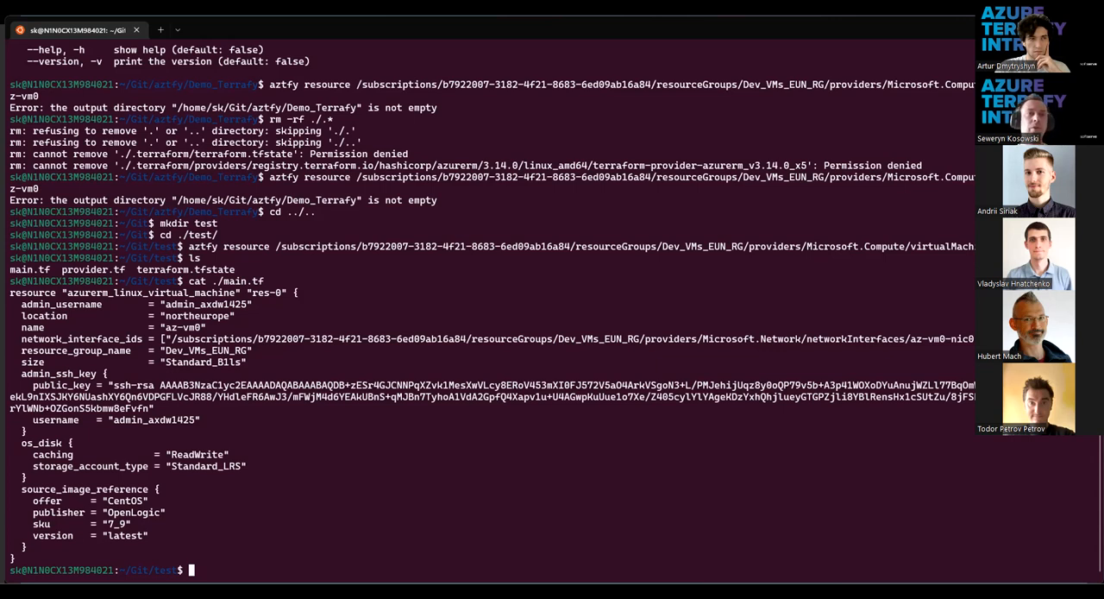
Step: Recall the earlier aztfy command and rewrite it as aztfy resource-group Dev_VMs_EUN_RG
type("cat ./main.tf")
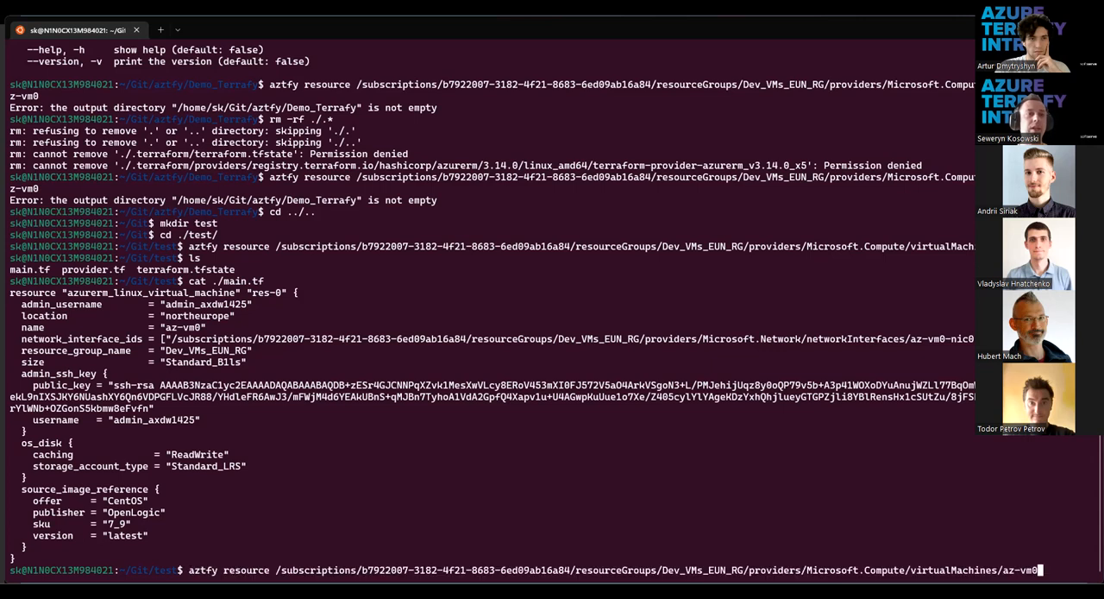
key("BackSpace")
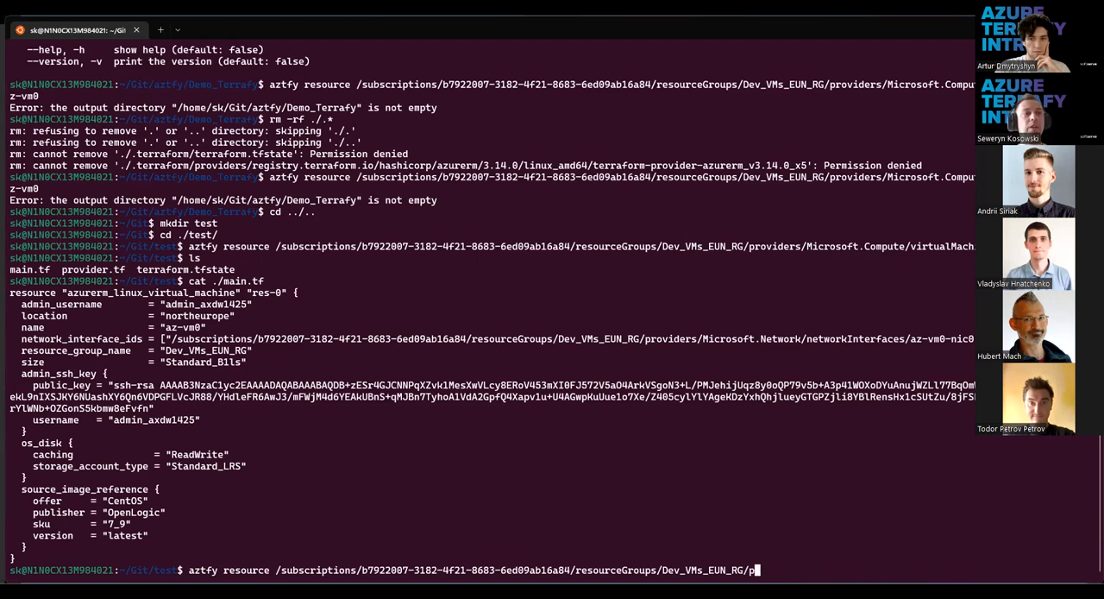
key("BackSpace")
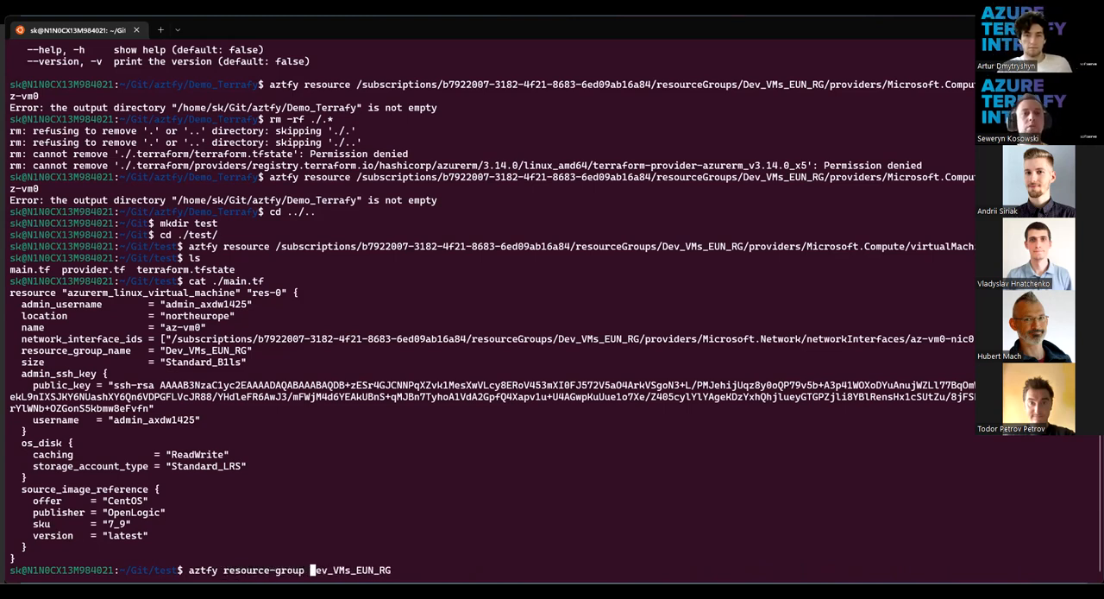
Step: Run aztfy resource-group Dev_VMs_EUN_RG and answer A to append into the non-empty directory
type("Dev_VMs_EUN_RG")
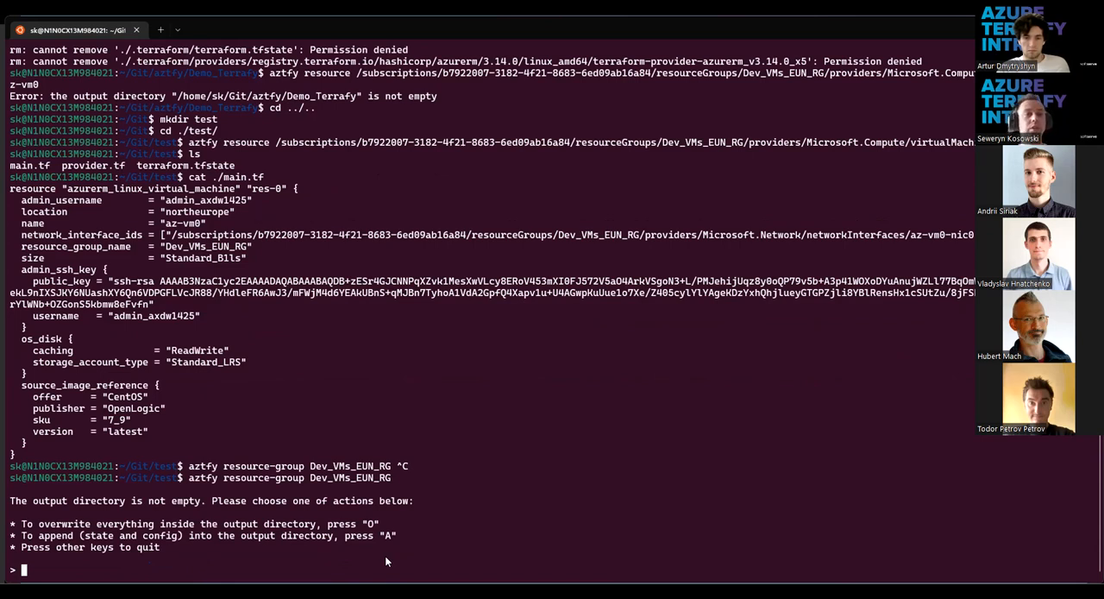
type("A")
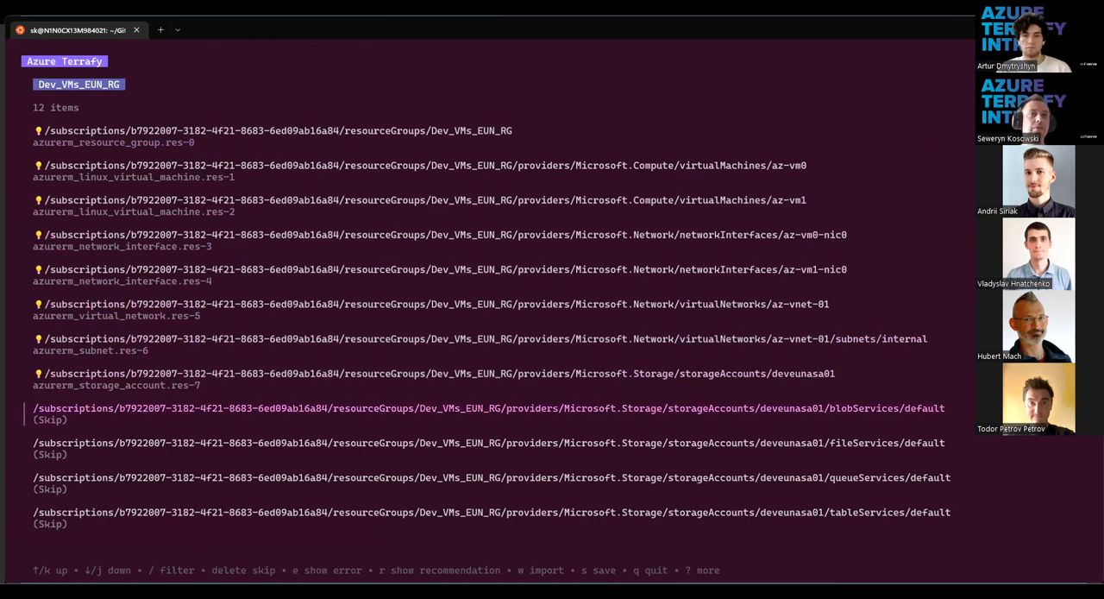
Step: Select the deveunasa01 storage account entry and start editing its resource name
key("up")
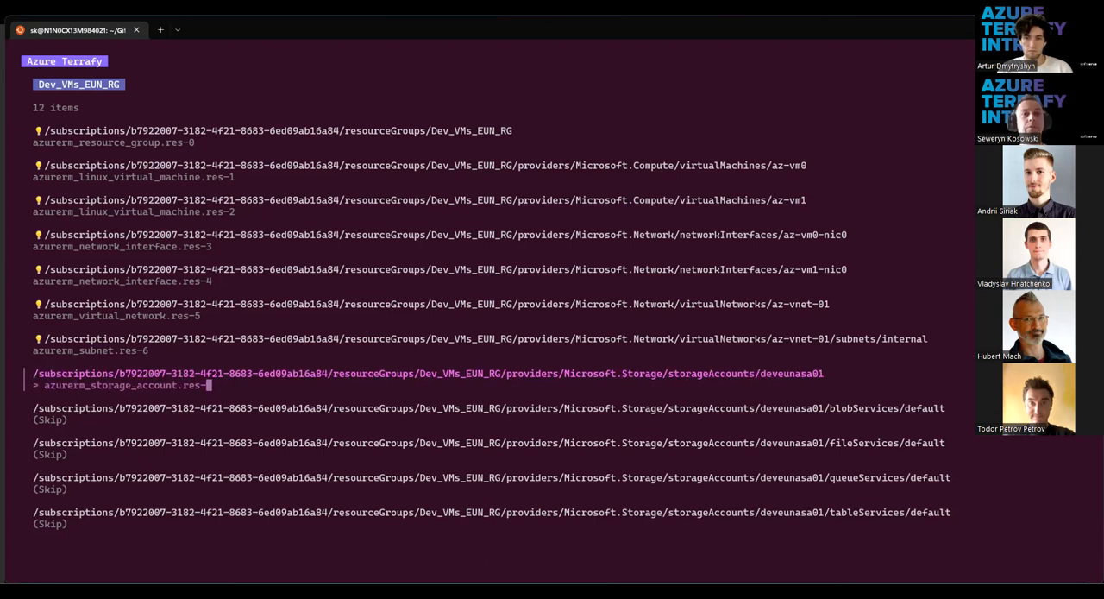
Step: Rename the storage account resource to azurerm_storage_account.res-test_name and confirm
type("test_name")
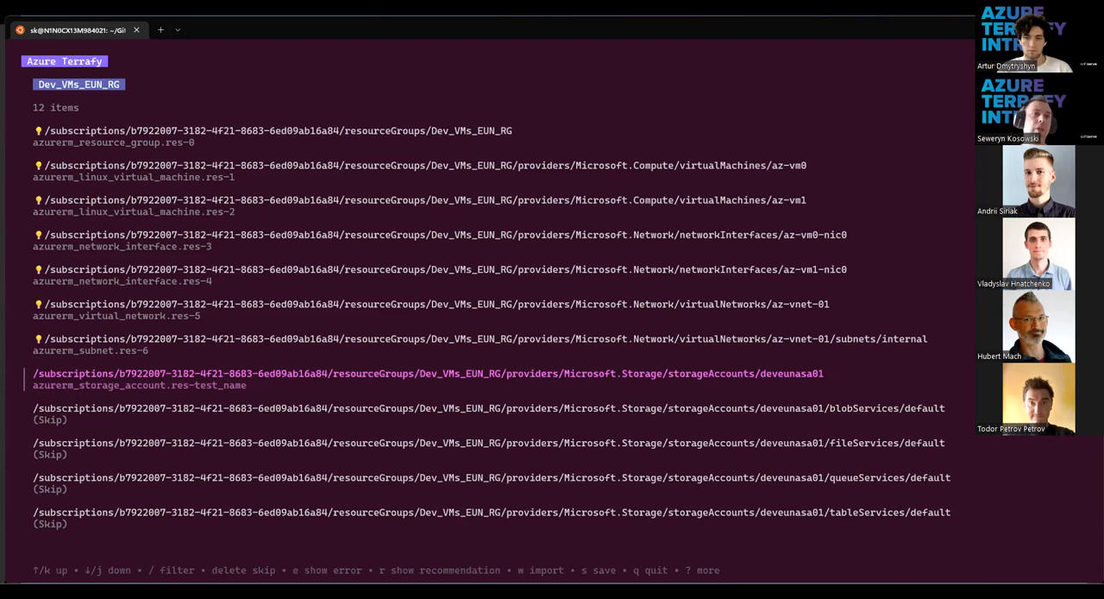
key("down")
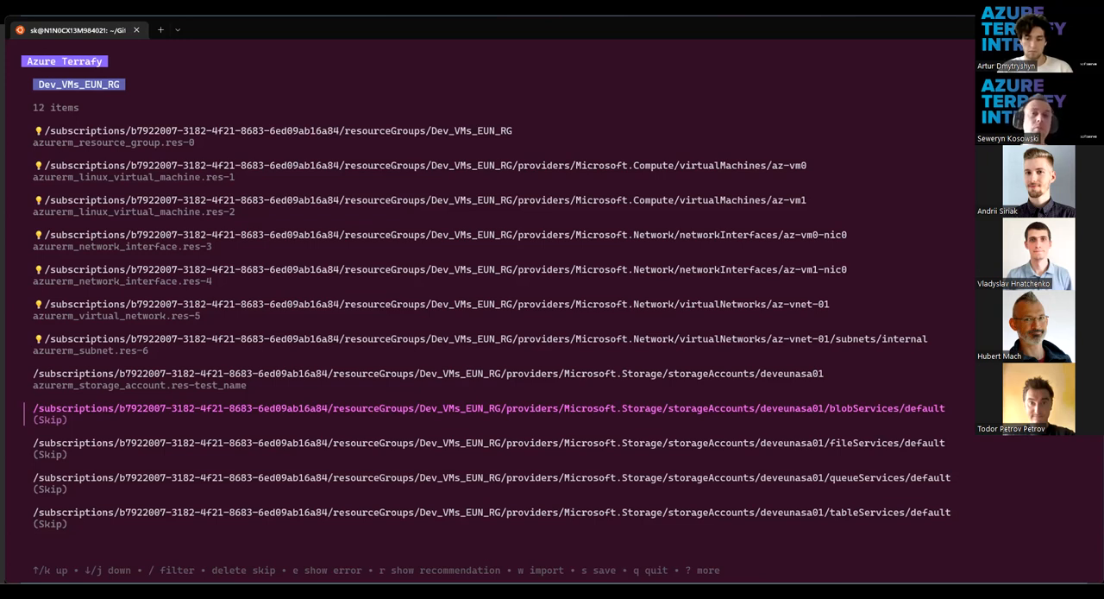
Step: Review the storage account, blobServices and tableServices entries, then import the mapped resources with i
key("up")
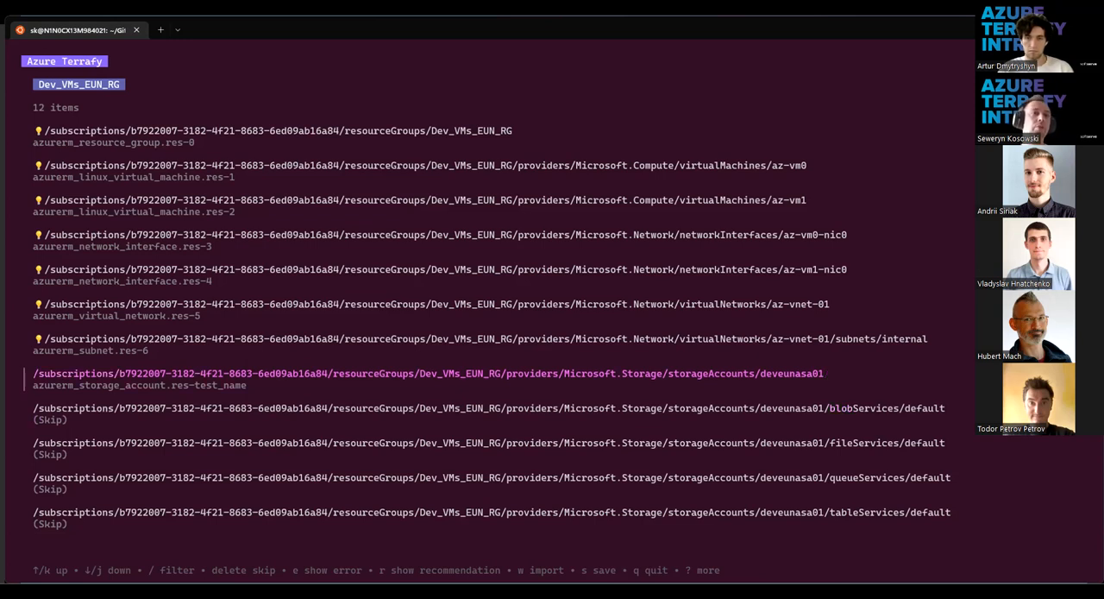
key("j")
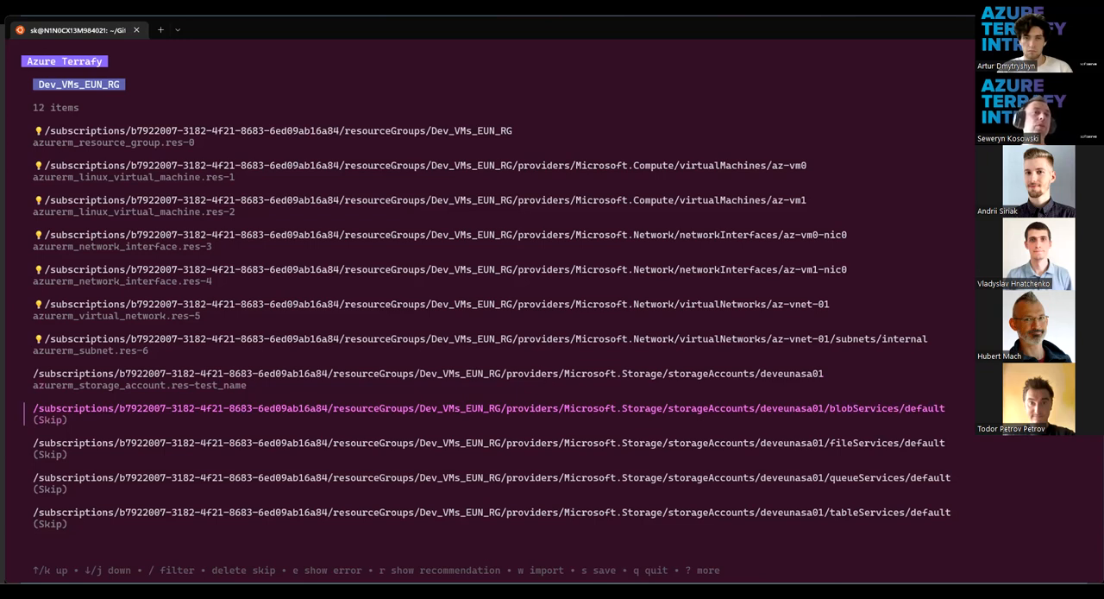
key("Up")
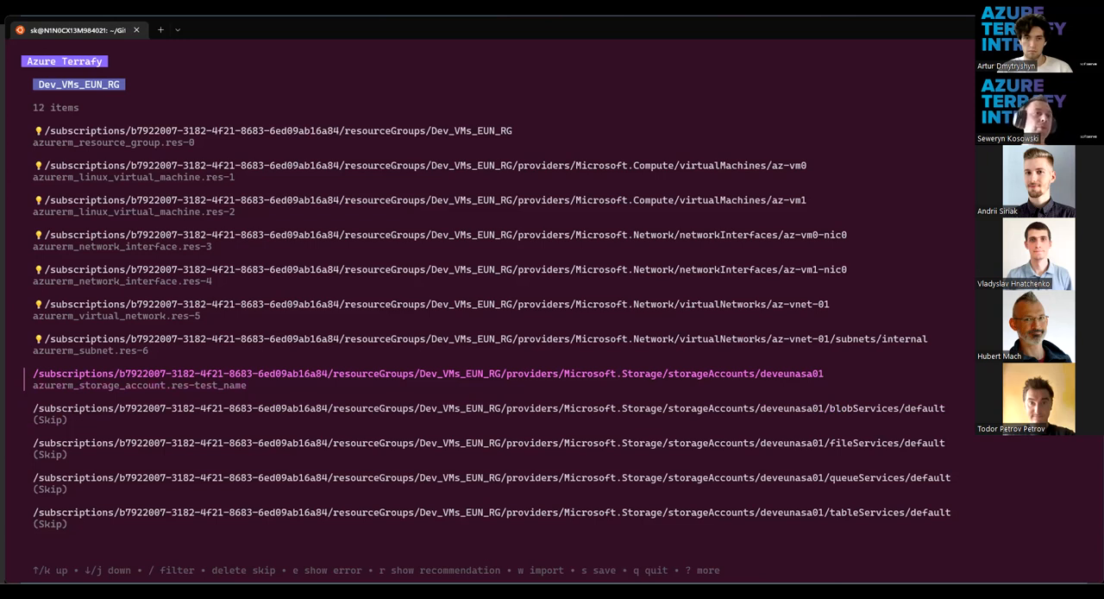
key("down")
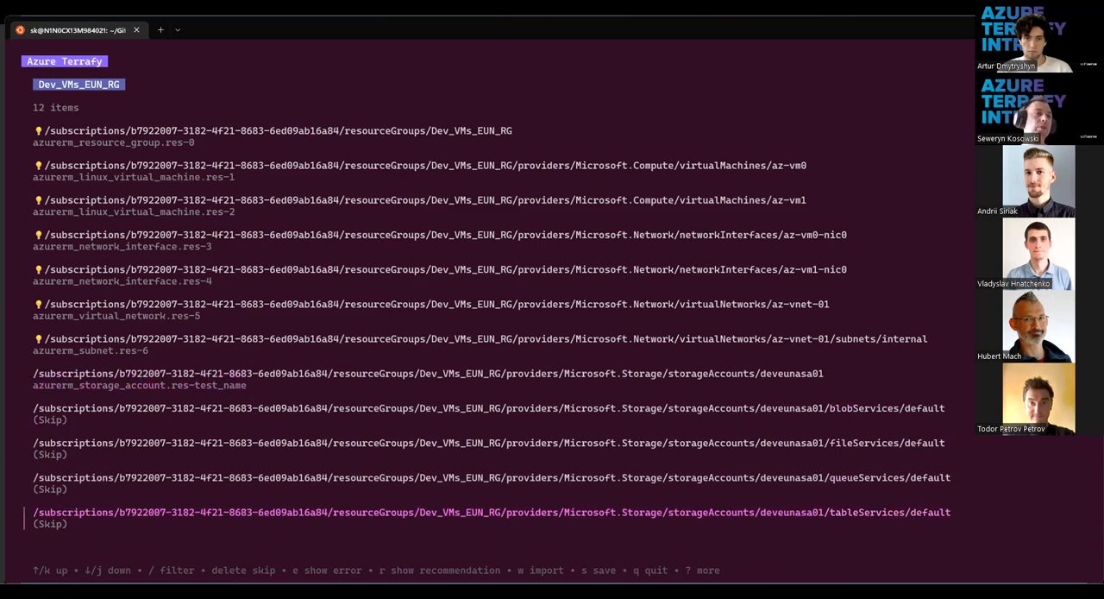
key("up")
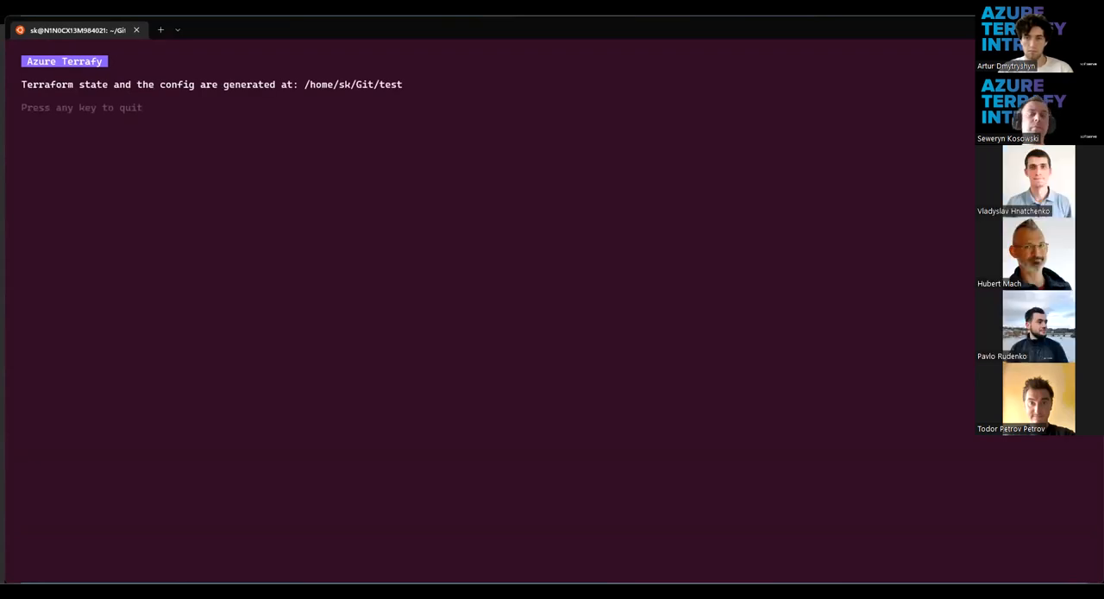
mouse_move(617, 386)
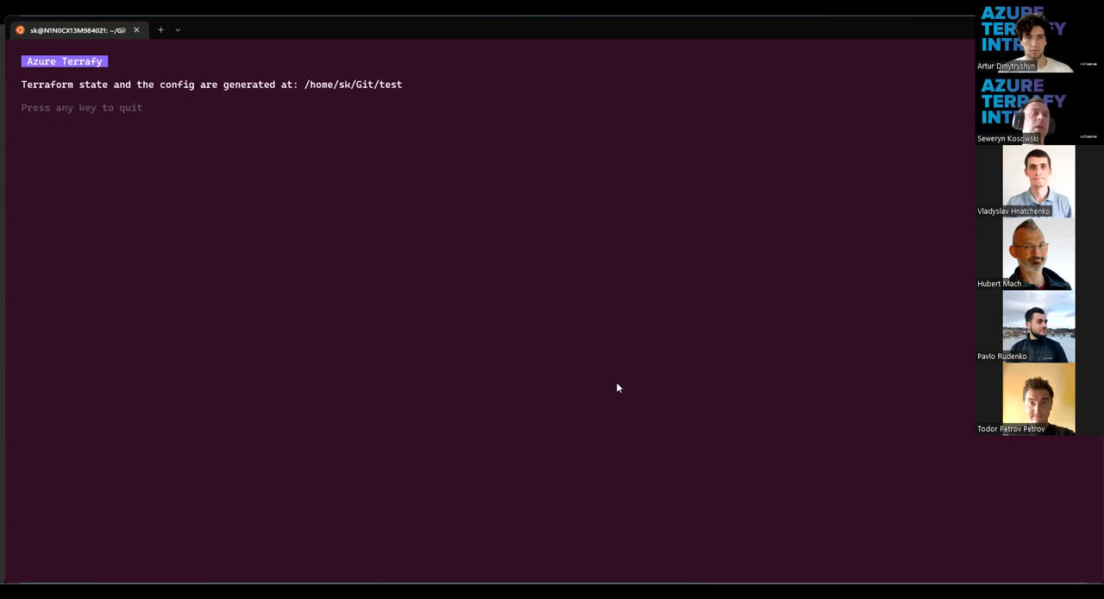
Step: Answer A to append into the directory and list the test folder files including main.aztfy.tf
type("A")
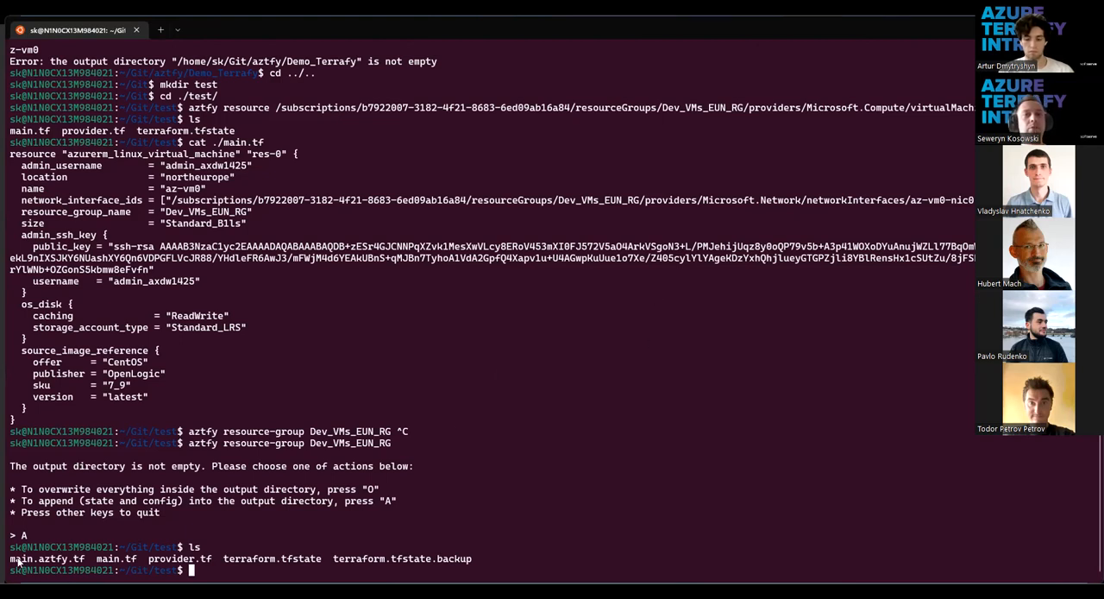
mouse_move(77, 562)
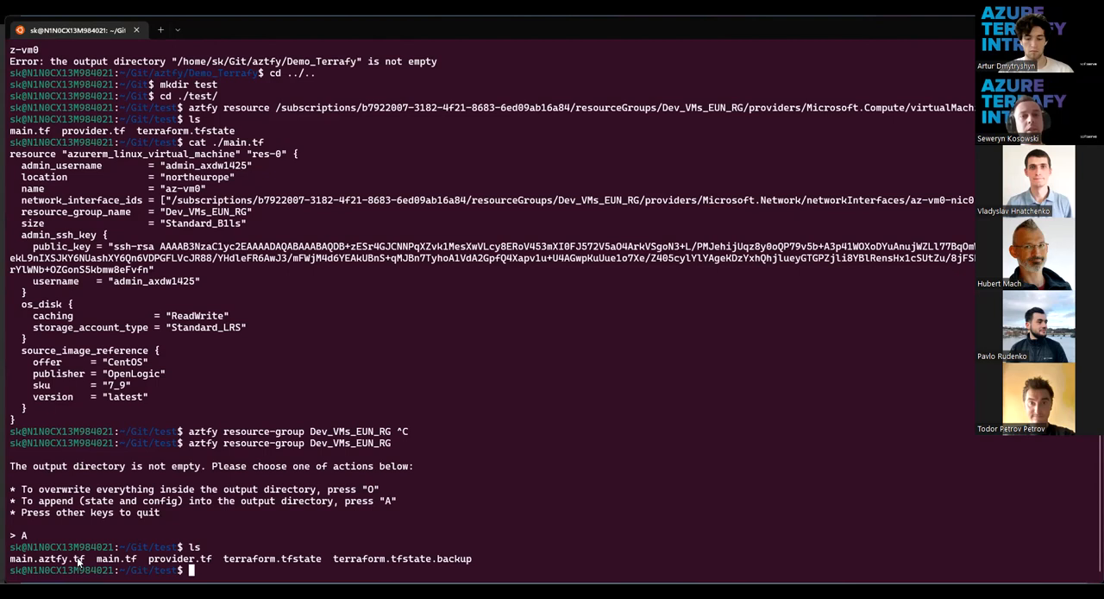
mouse_move(147, 549)
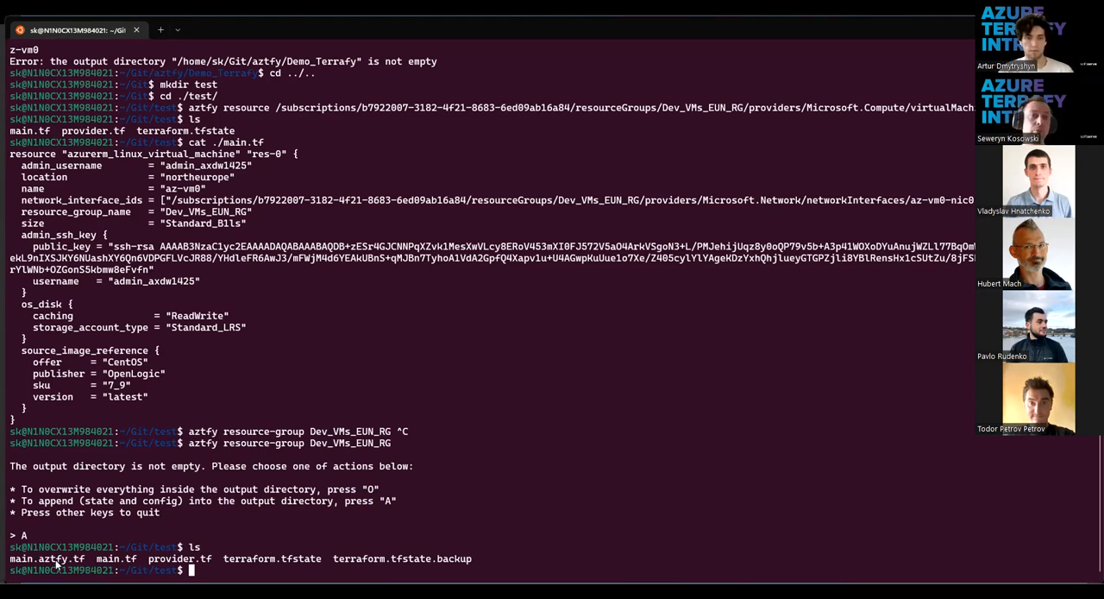
double_click(111, 558)
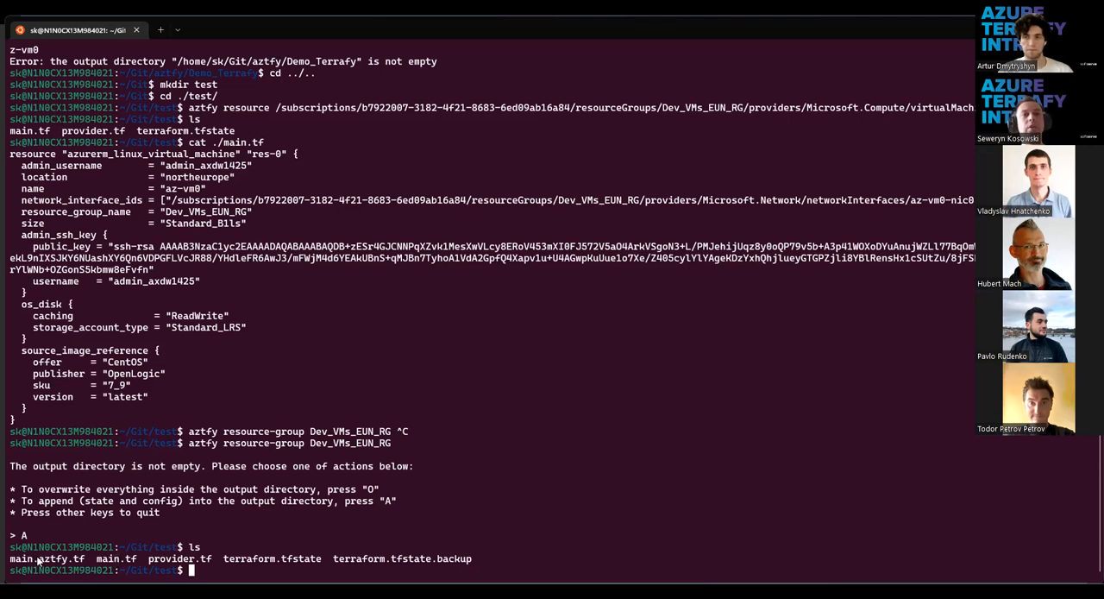
mouse_move(331, 505)
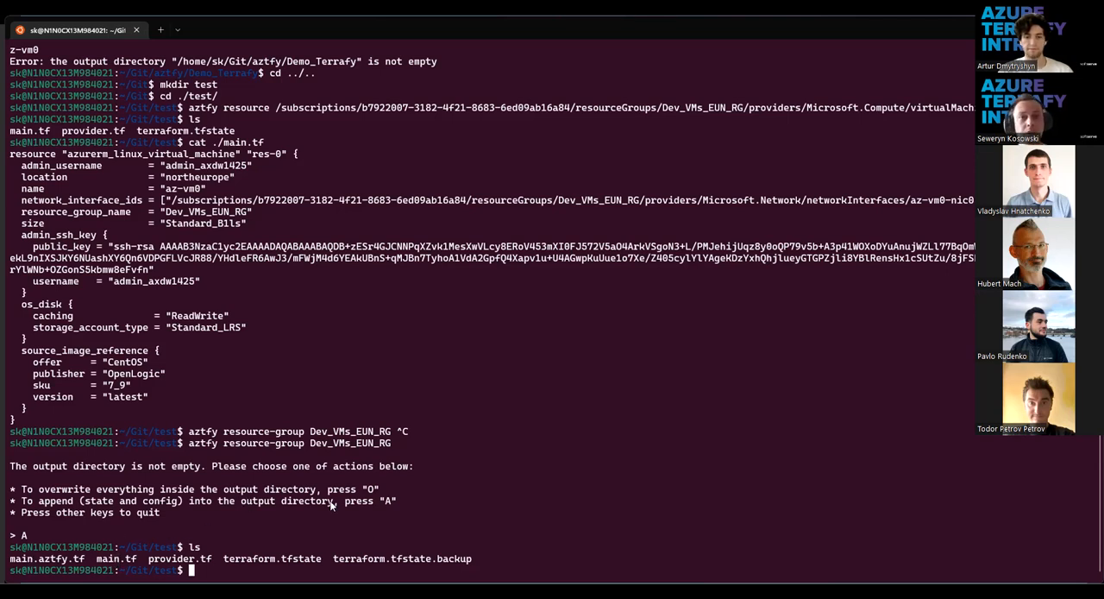
Step: Print main.aztfy.tf with cat, showing network, subnet and the res-test_name storage account
type("cat ./")
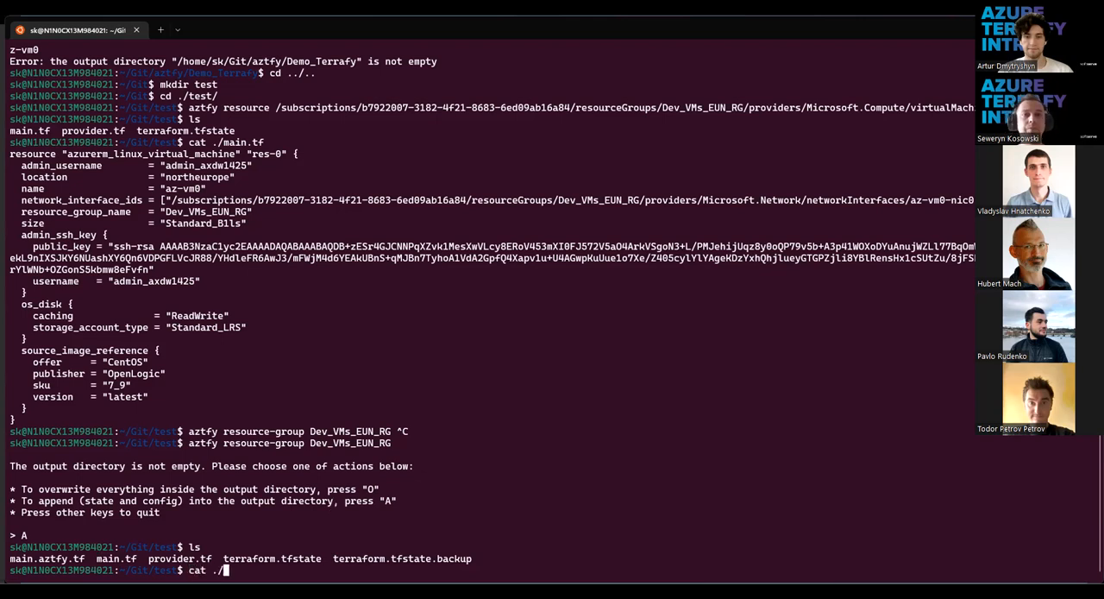
type("main.")
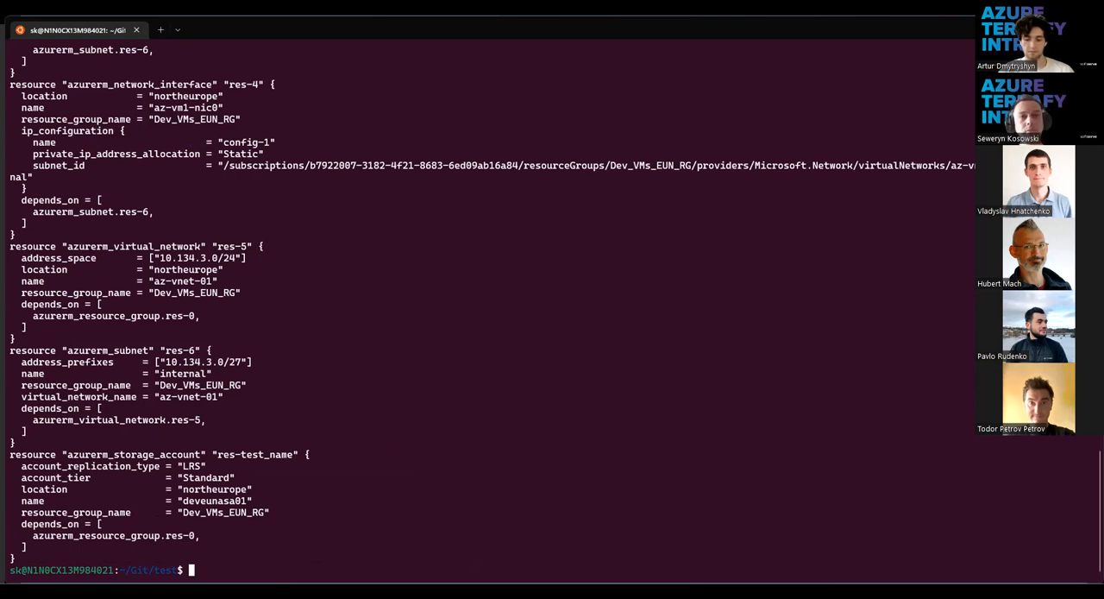
Step: Edit the recalled cat command to print main.tf with its linux virtual machine res-0 block
type("cat ./main.aztfy.tf")
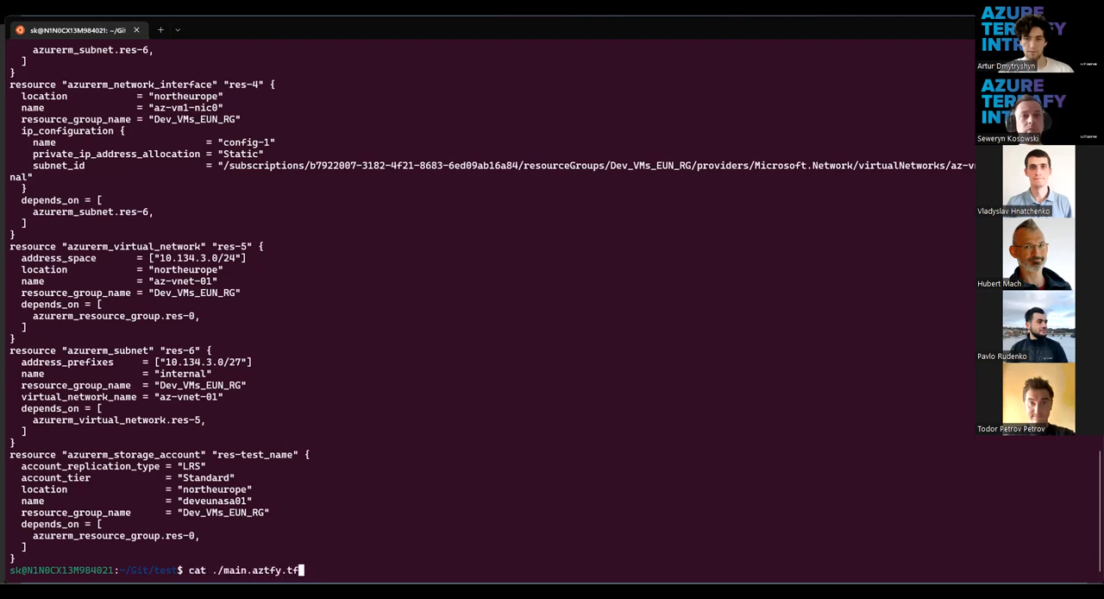
key("BackSpace")
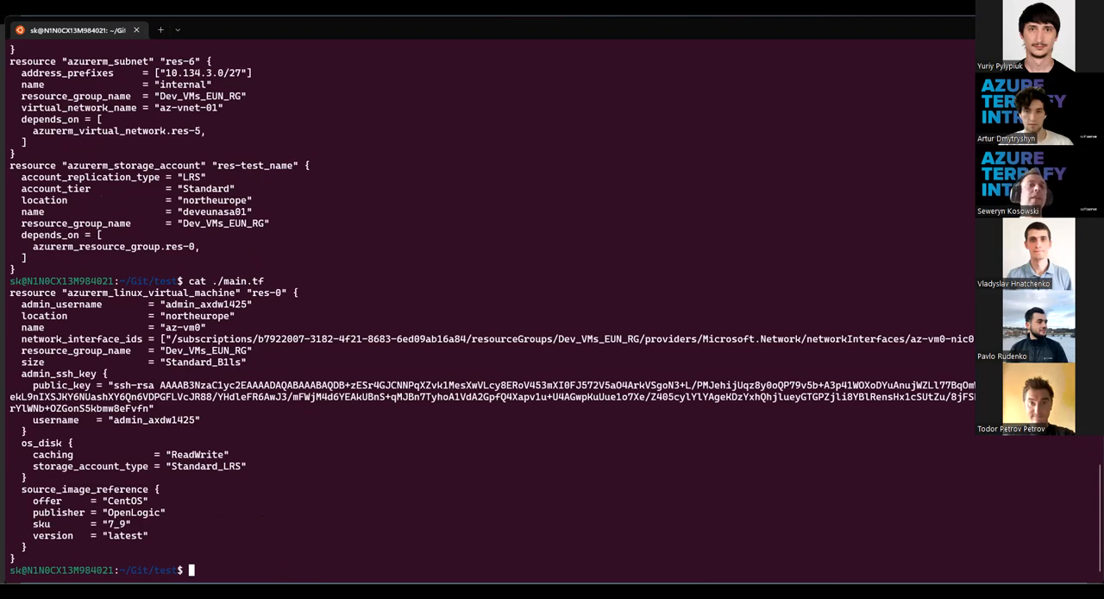
Step: Run terraform plan to confirm Dev_VMs_EUN_RG matches the config with no changes needed
type("t")
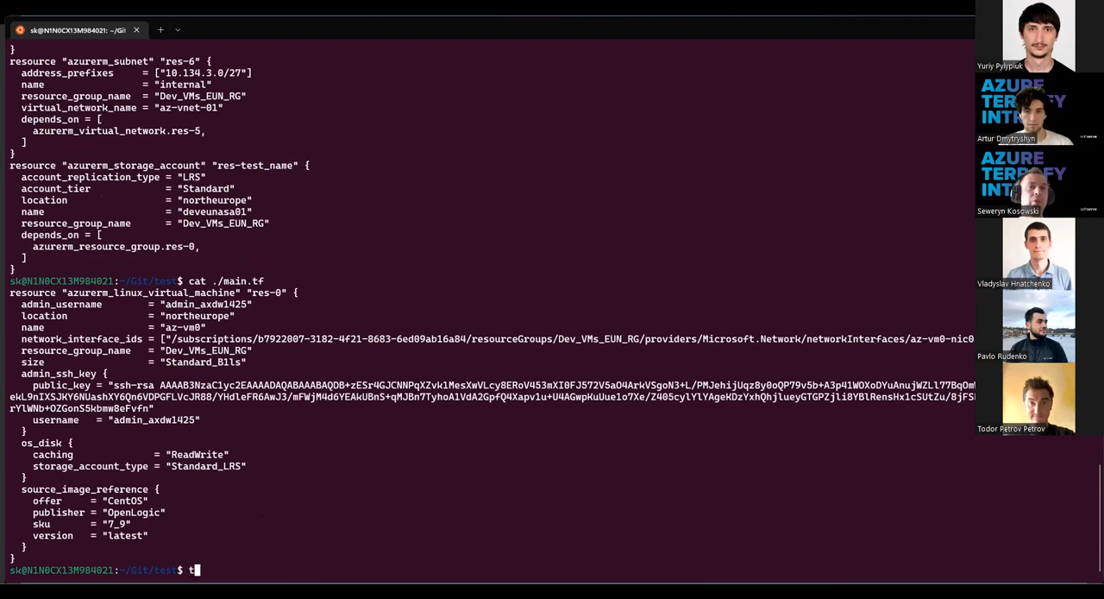
type("erraform plan")
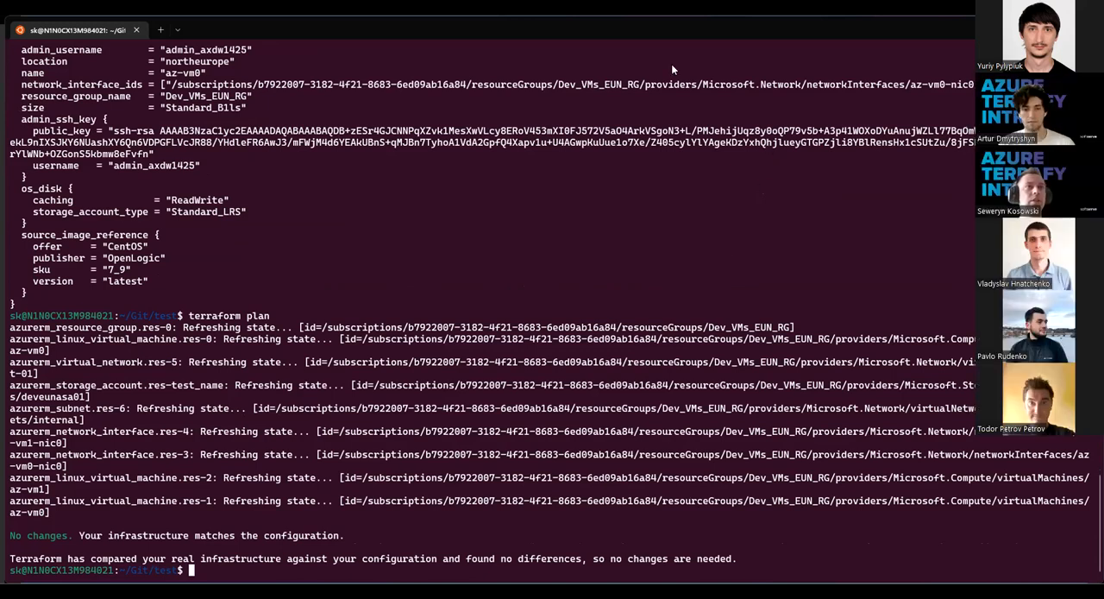
mouse_move(704, 238)
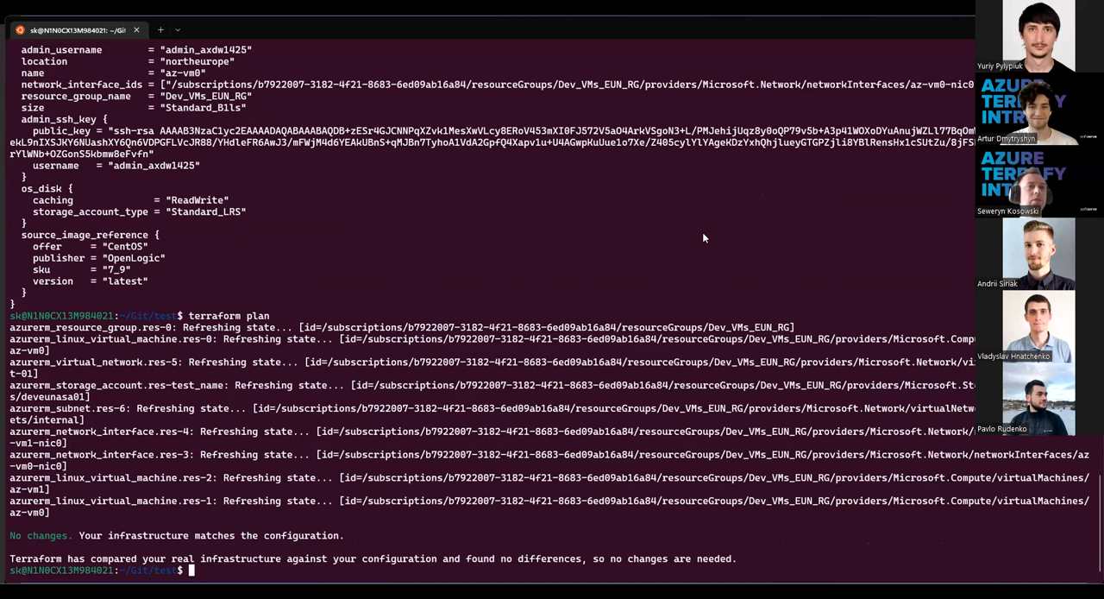
type("cat ./main.tf")
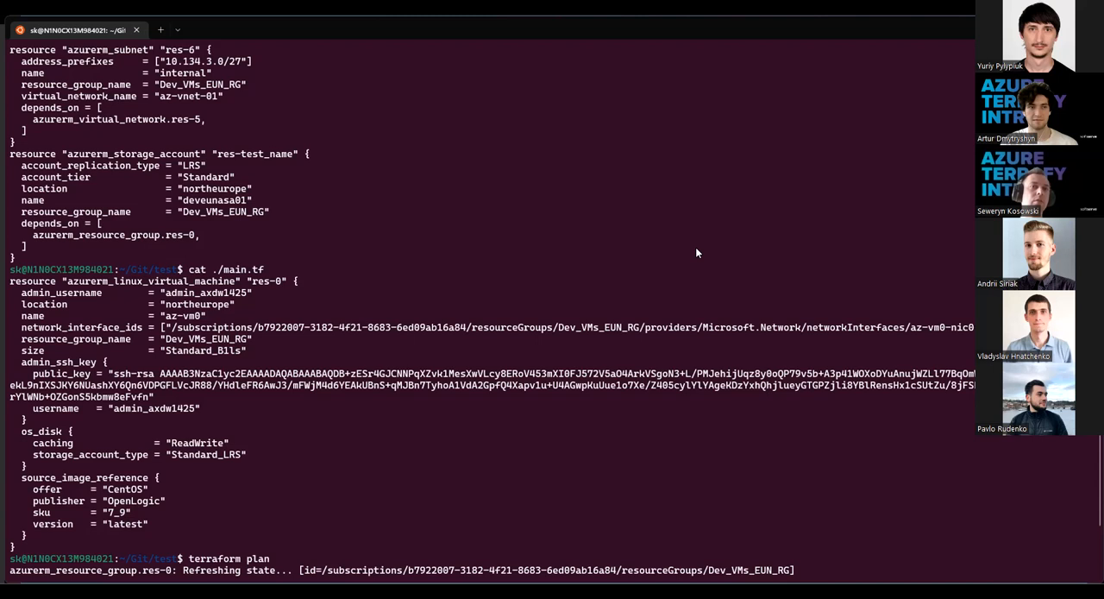
mouse_move(545, 350)
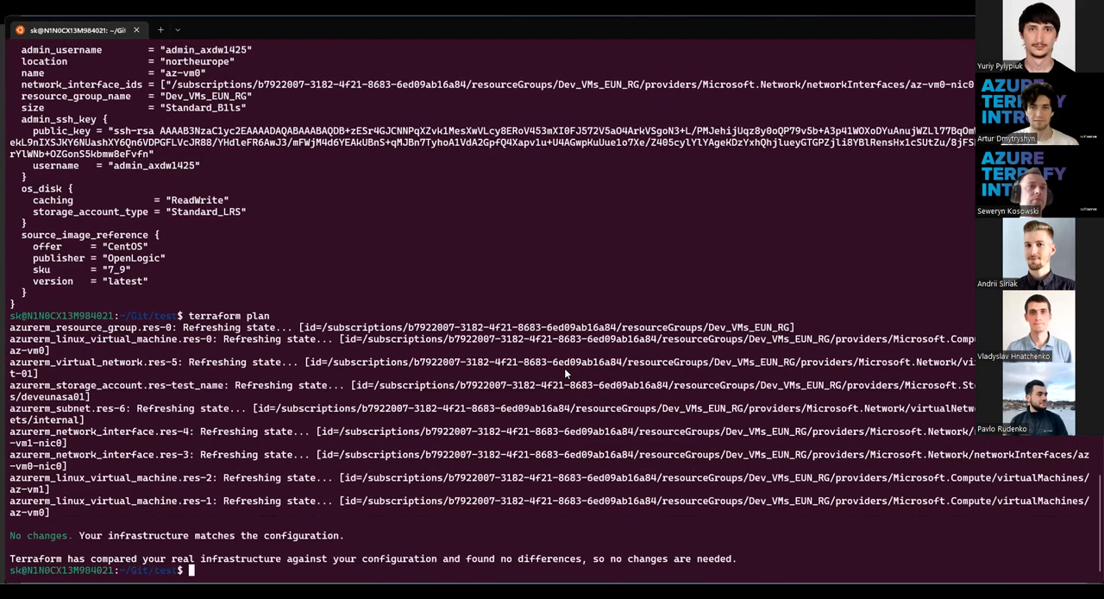
mouse_move(601, 414)
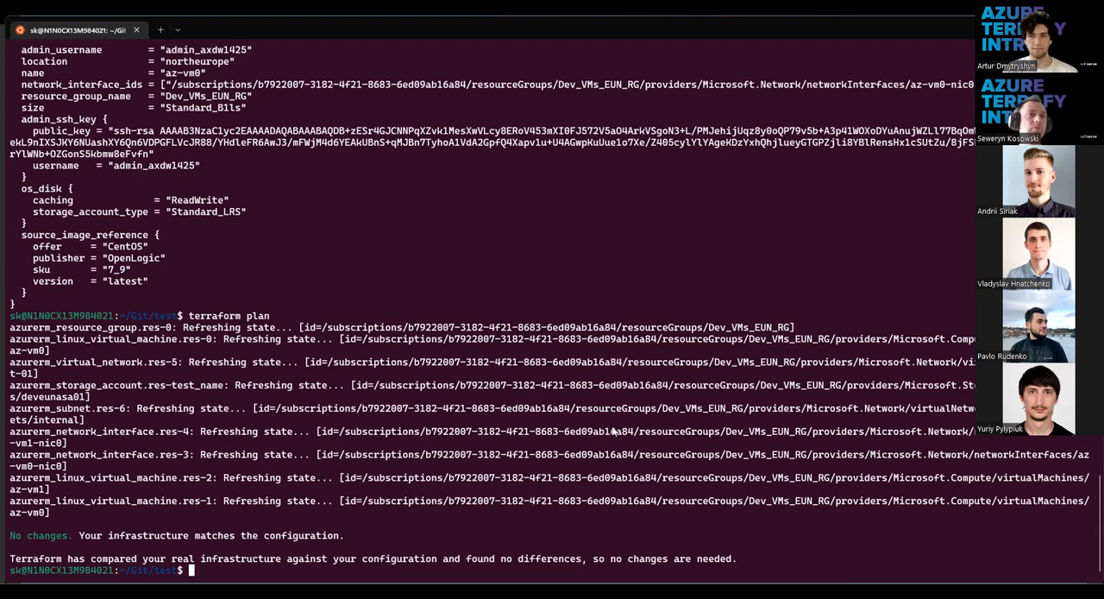
mouse_move(636, 466)
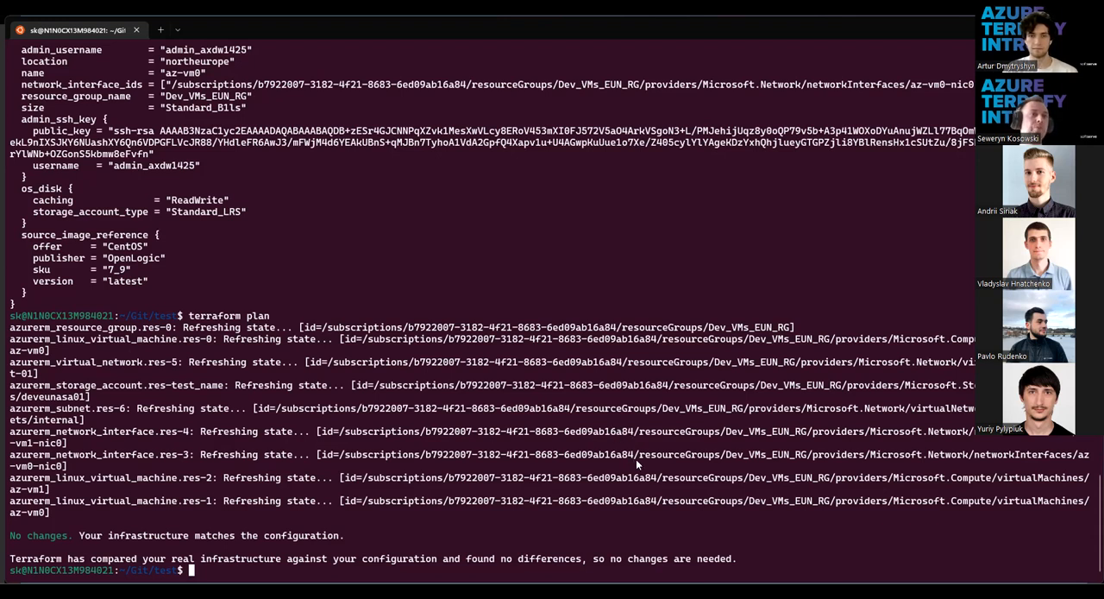
mouse_move(640, 466)
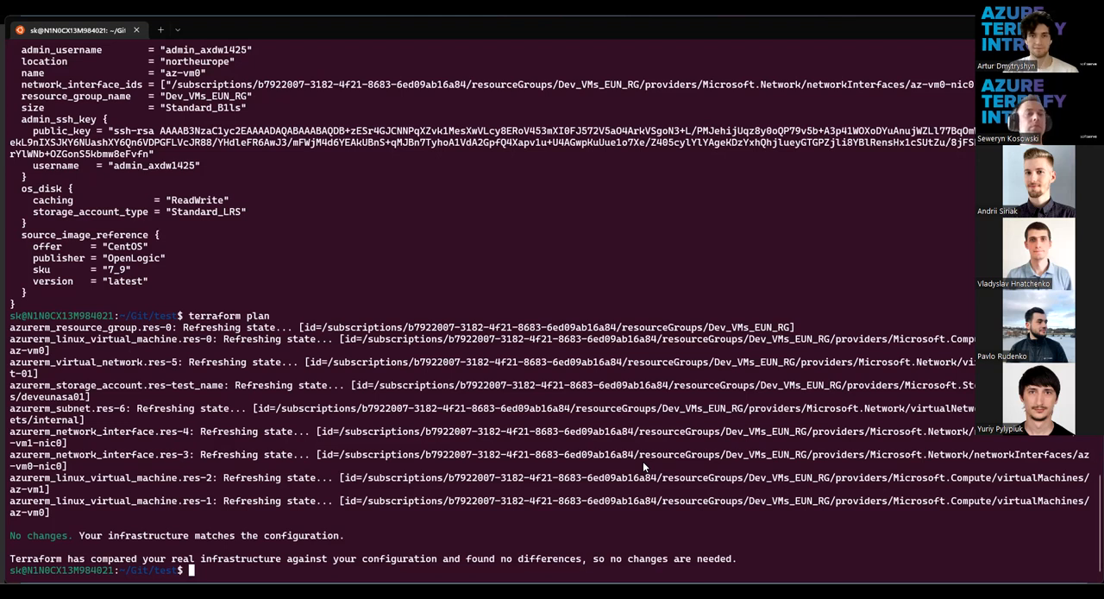
mouse_move(673, 500)
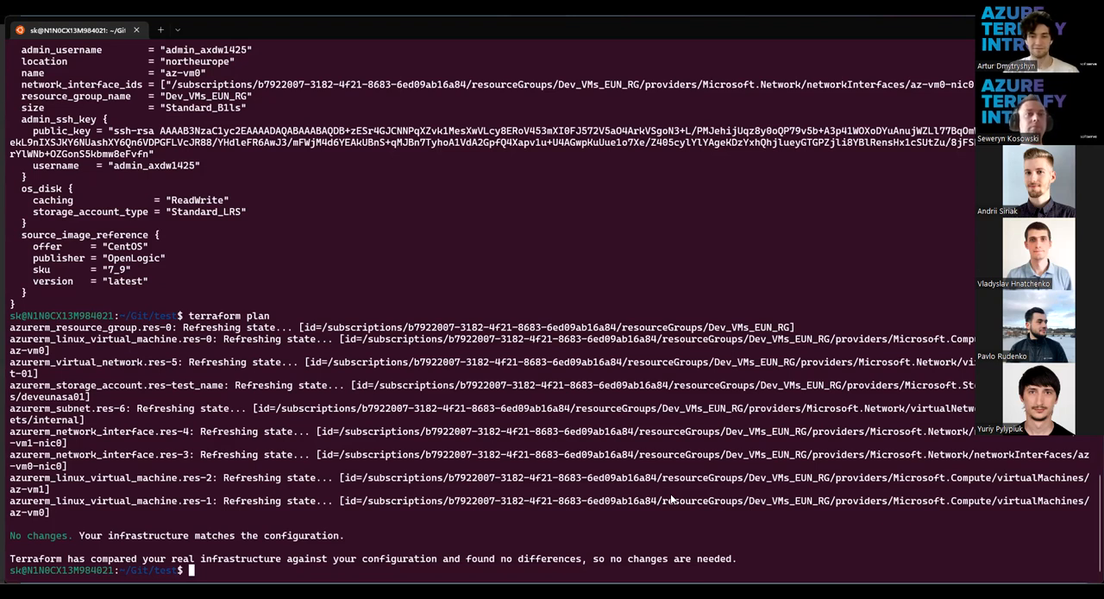
mouse_move(638, 510)
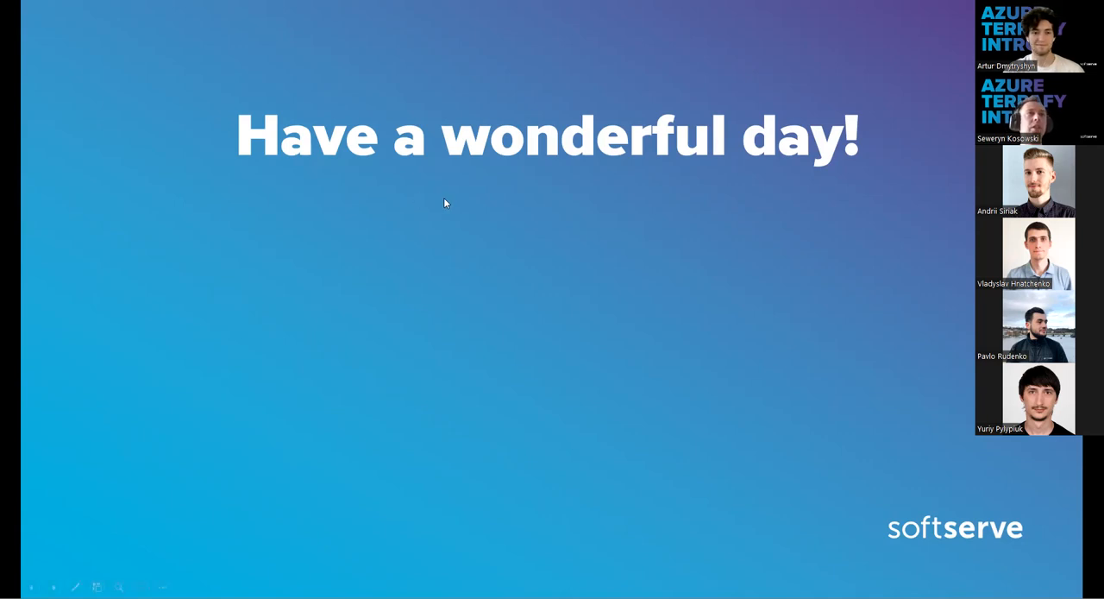
mouse_move(549, 241)
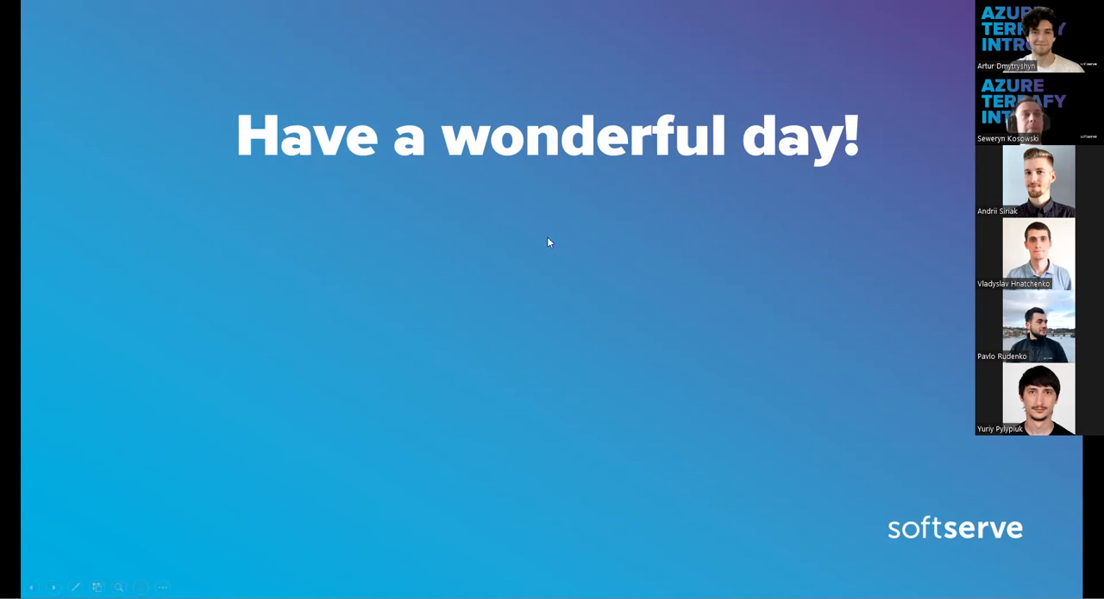
mouse_move(568, 228)
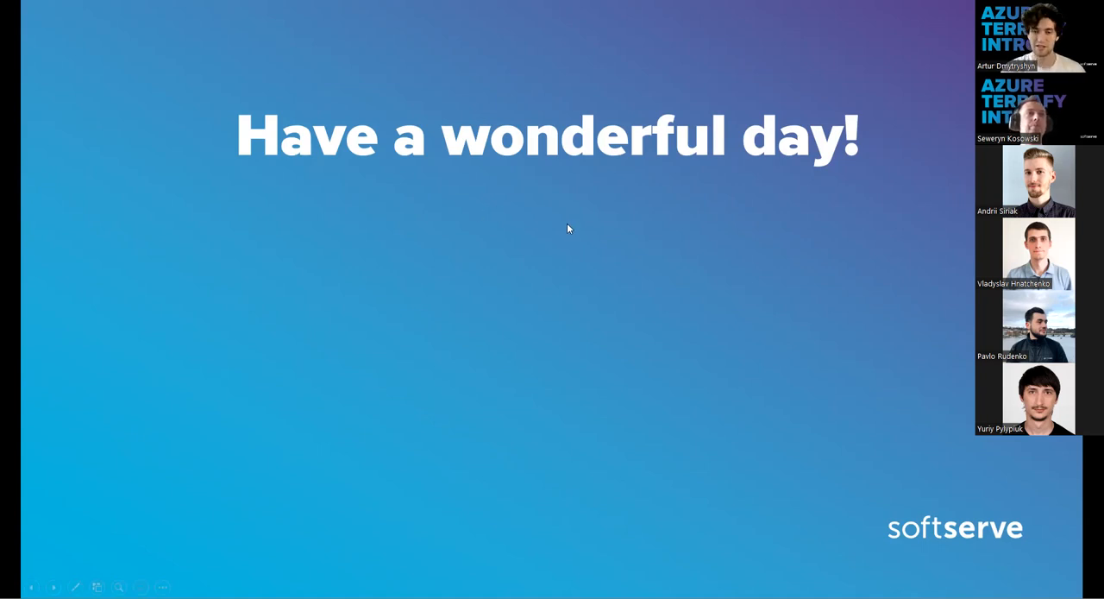
mouse_move(956, 76)
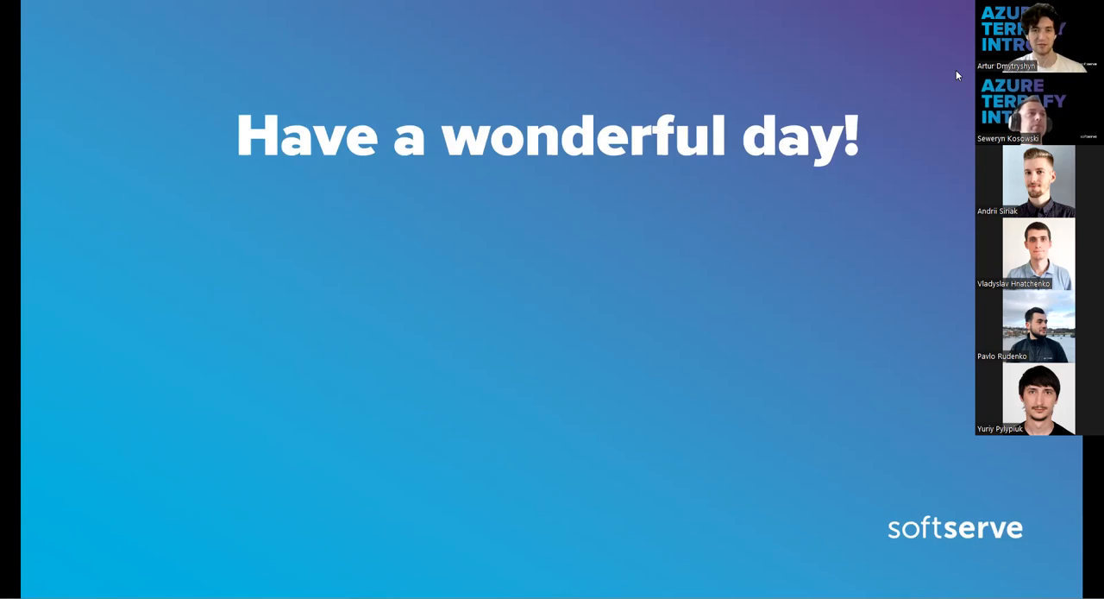